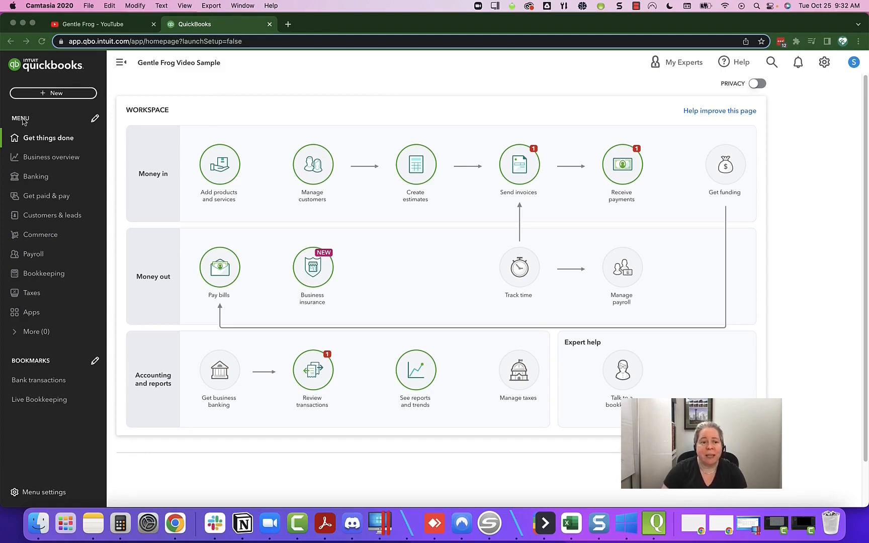
{"action": "mouse_move", "coordinate": [53, 365]}
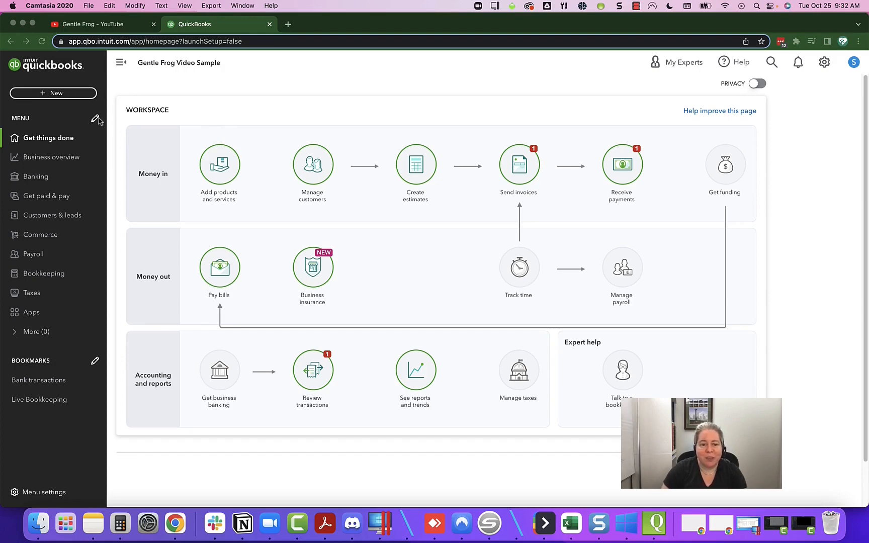
- Uncheck Payroll and Commerce in the menu customization and save so they move under More
{"action": "left_click", "coordinate": [95, 120]}
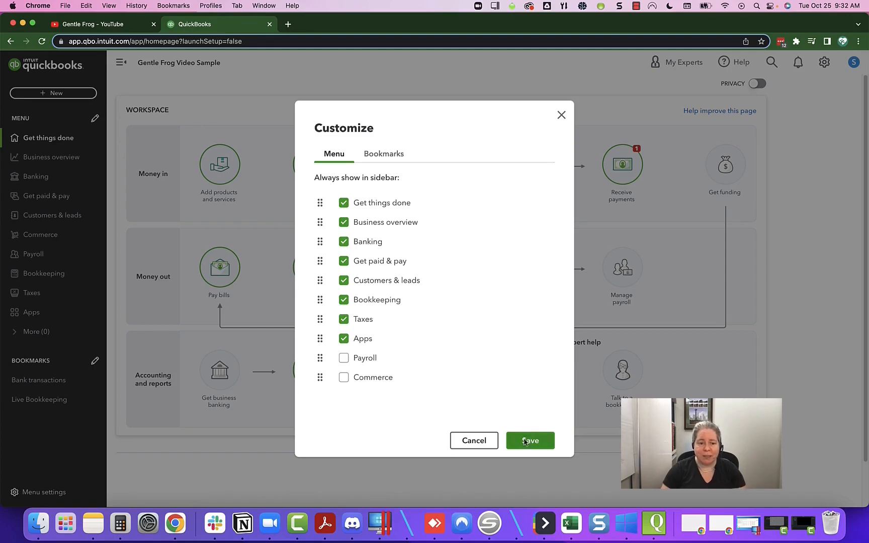
{"action": "left_click", "coordinate": [529, 440]}
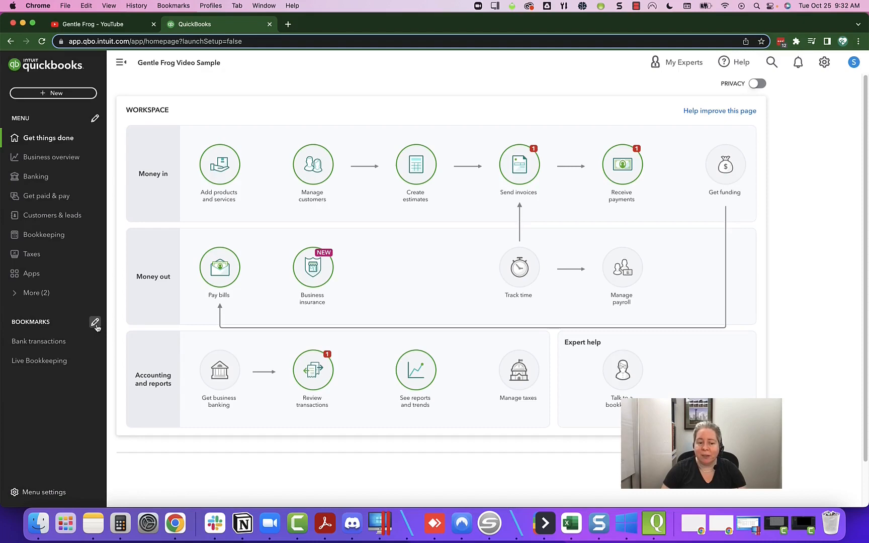
- Uncheck Live Bookkeeping in the bookmark customization and save, keeping Bank transactions
{"action": "left_click", "coordinate": [94, 324]}
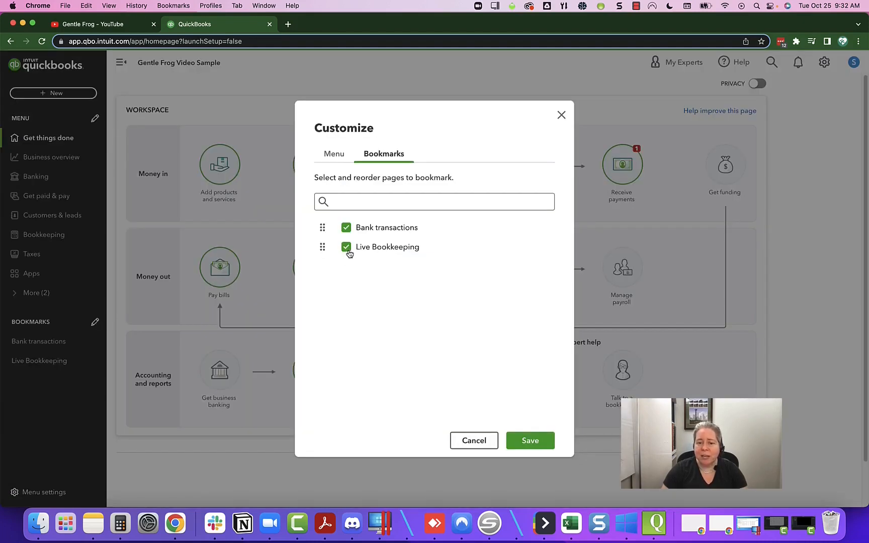
{"action": "left_click", "coordinate": [346, 247]}
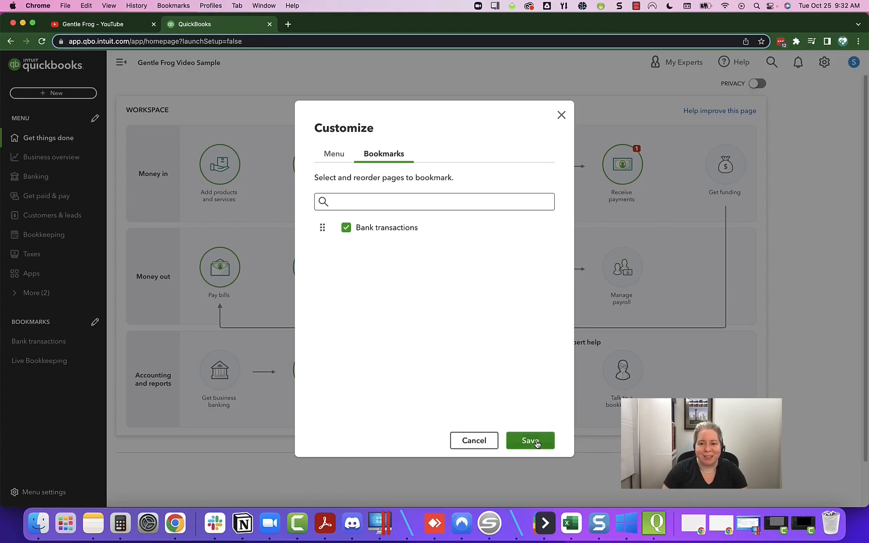
{"action": "left_click", "coordinate": [530, 441]}
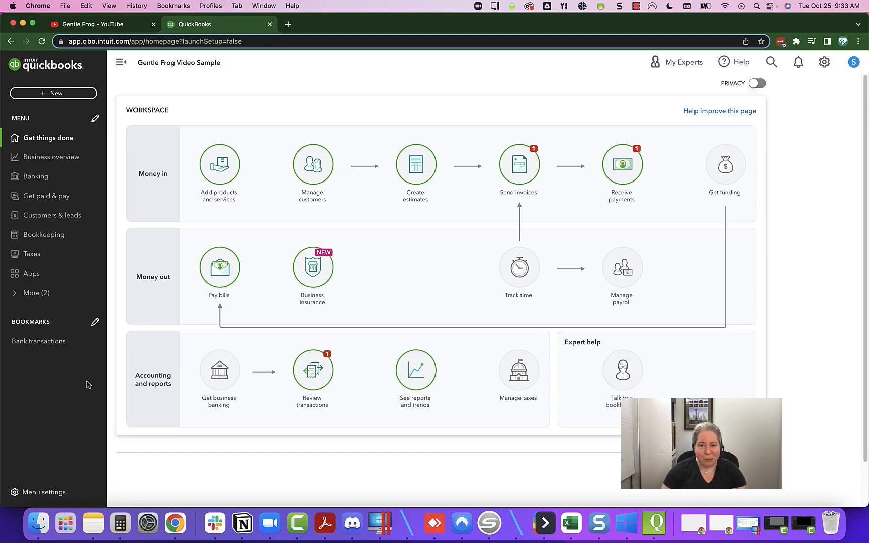
{"action": "left_click", "coordinate": [32, 292]}
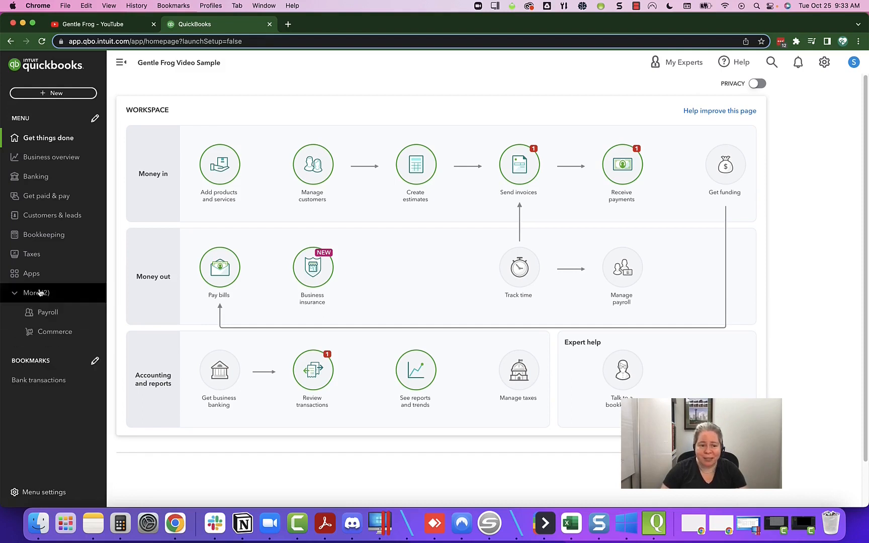
{"action": "left_click", "coordinate": [31, 293]}
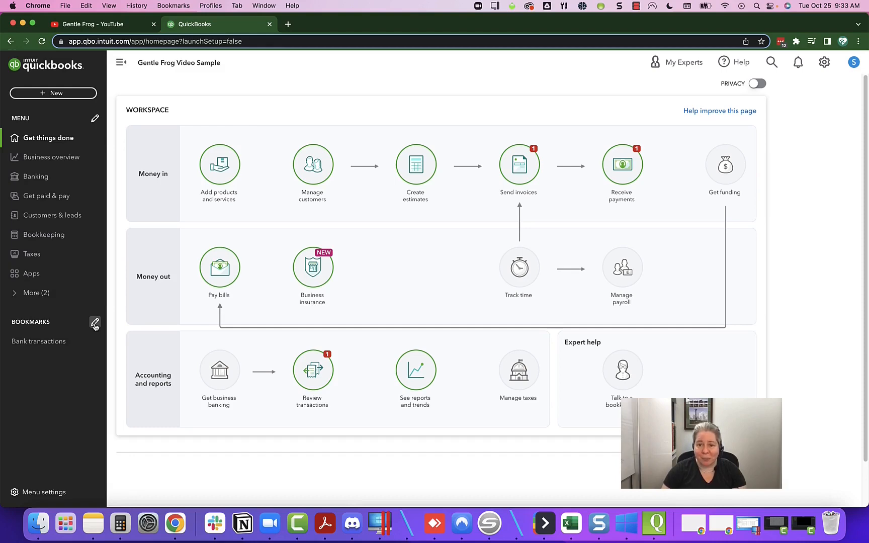
- Find Reports in the bookmark page list, check it and save it as a second bookmark
{"action": "left_click", "coordinate": [95, 323]}
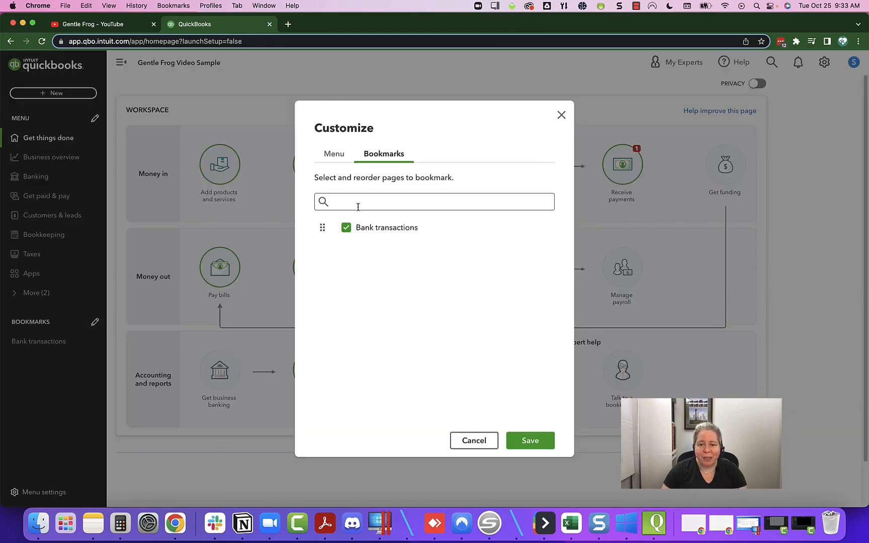
{"action": "left_click", "coordinate": [432, 201]}
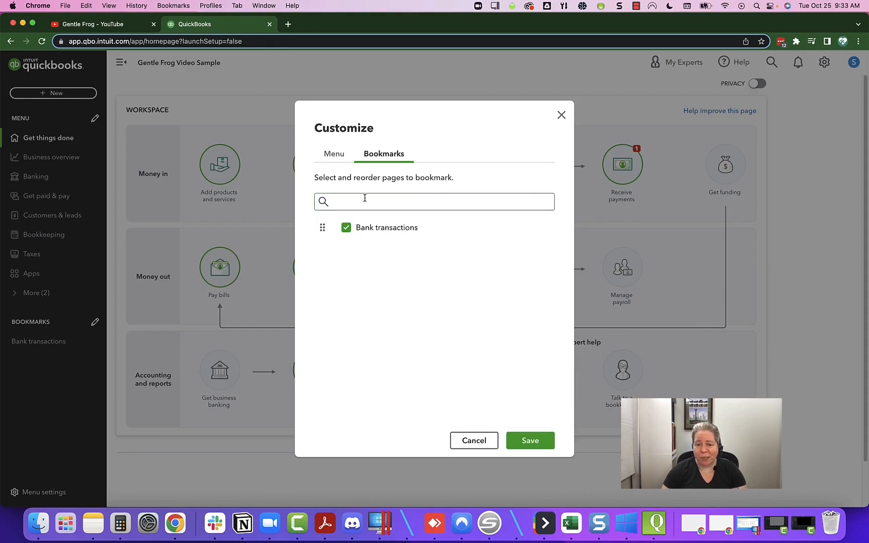
{"action": "mouse_move", "coordinate": [346, 202]}
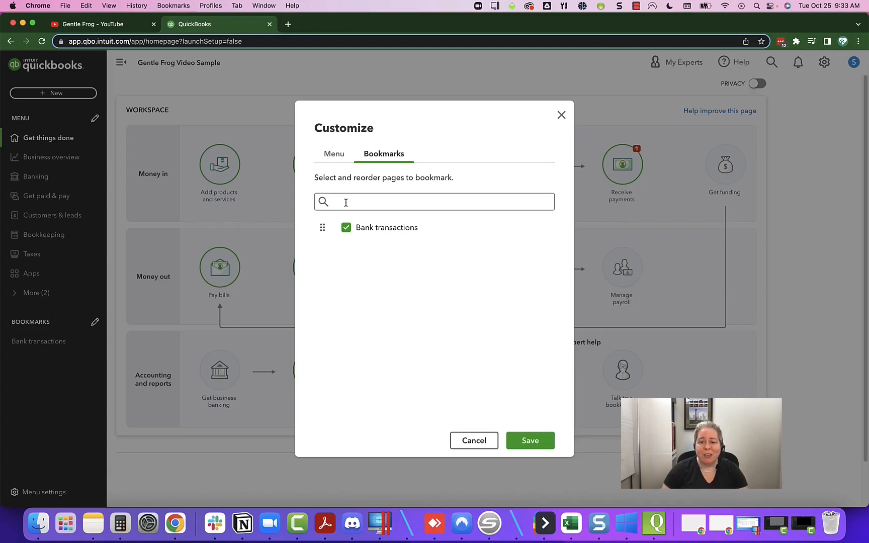
{"action": "left_click", "coordinate": [434, 202]}
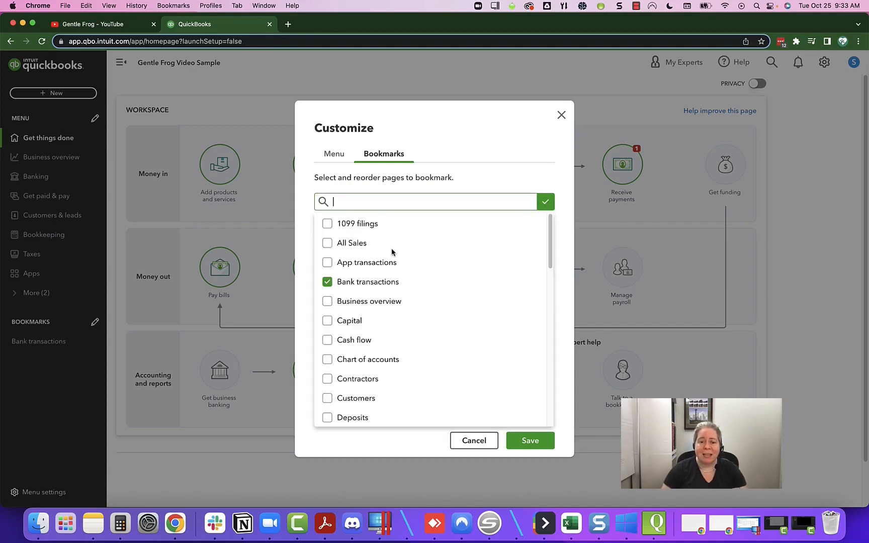
{"action": "mouse_move", "coordinate": [398, 254]}
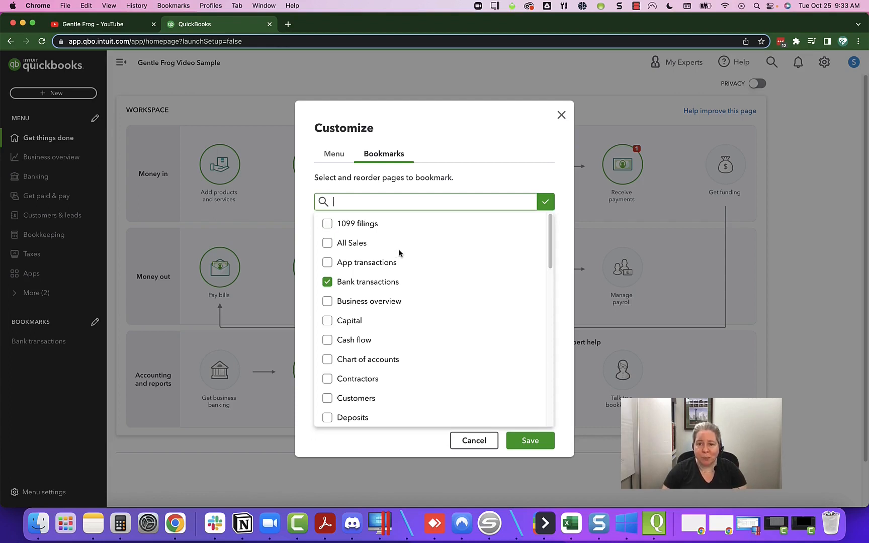
{"action": "scroll", "scroll_direction": "down", "scroll_amount": 3}
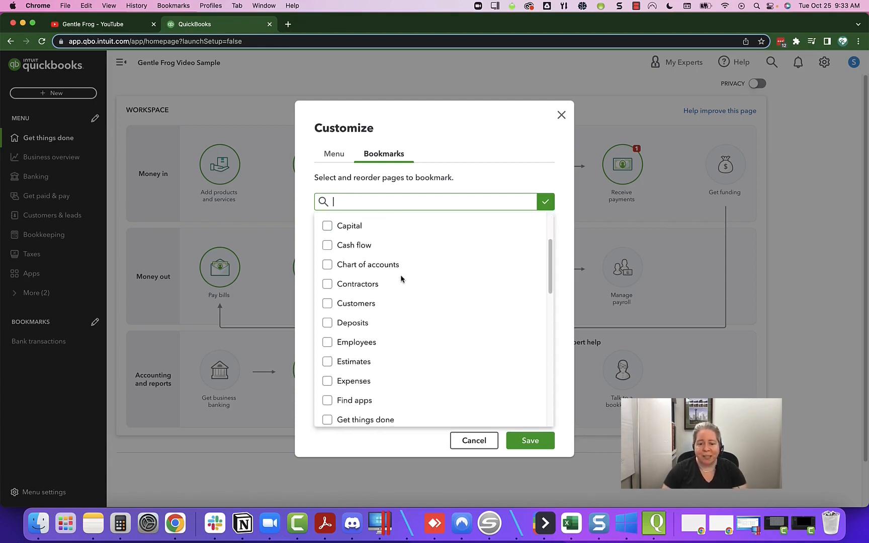
{"action": "scroll", "scroll_direction": "down", "scroll_amount": 3}
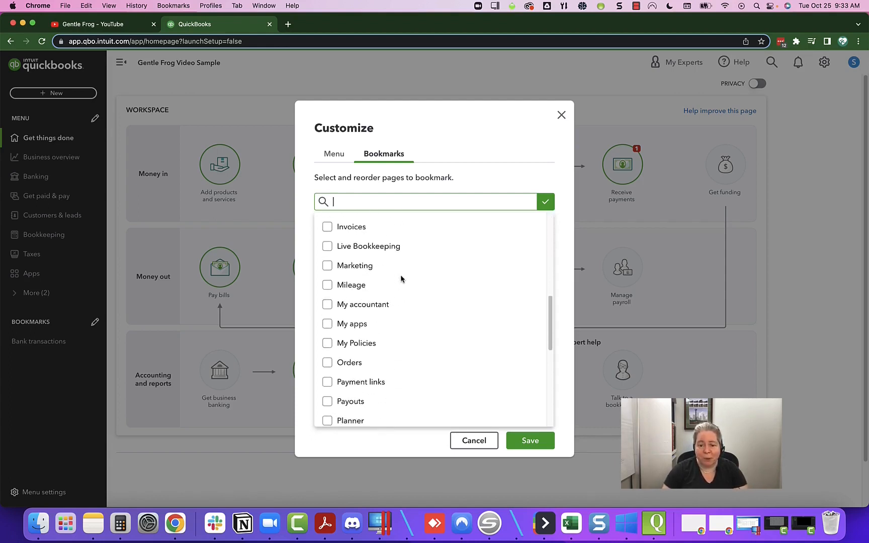
{"action": "scroll", "scroll_direction": "down", "scroll_amount": 3}
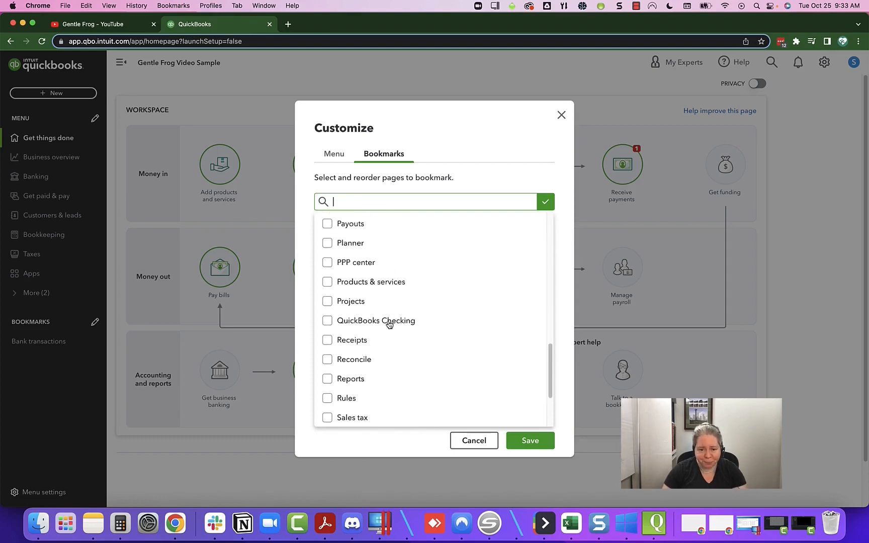
{"action": "scroll", "scroll_direction": "down", "scroll_amount": 3}
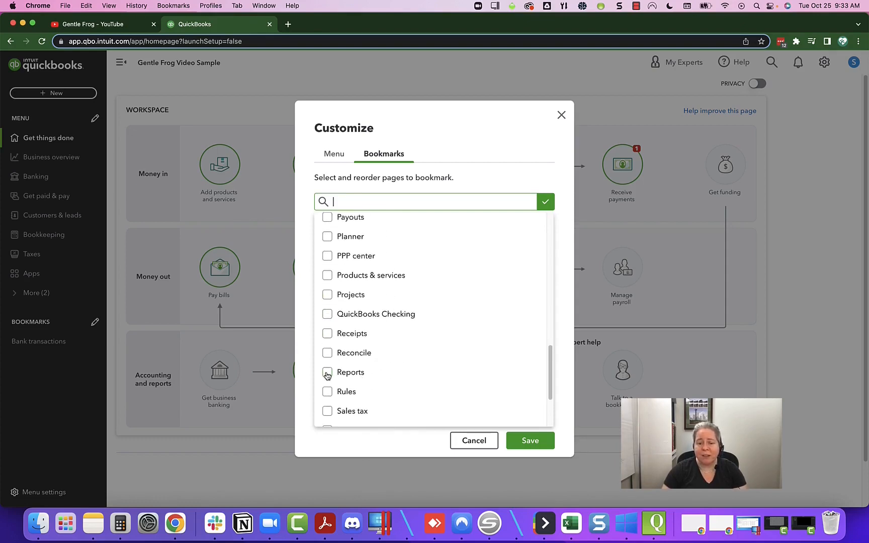
{"action": "left_click", "coordinate": [327, 372]}
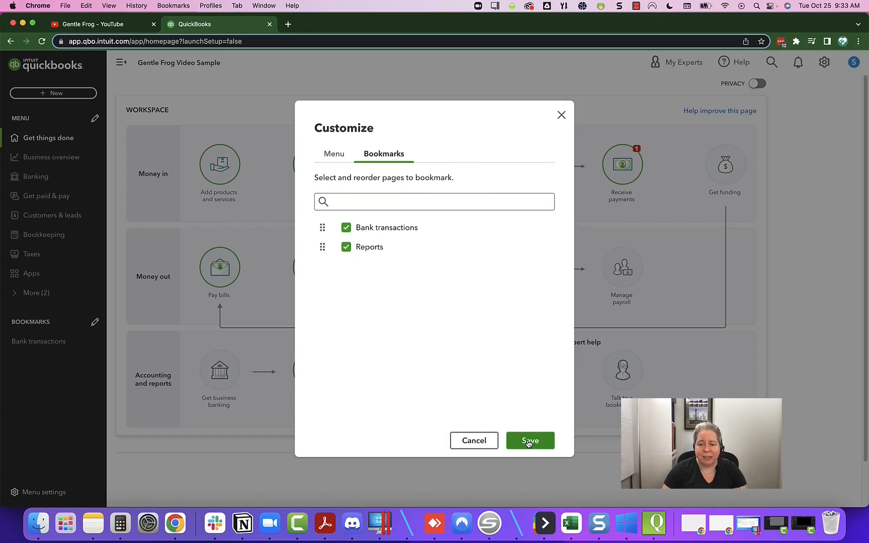
{"action": "left_click", "coordinate": [529, 441]}
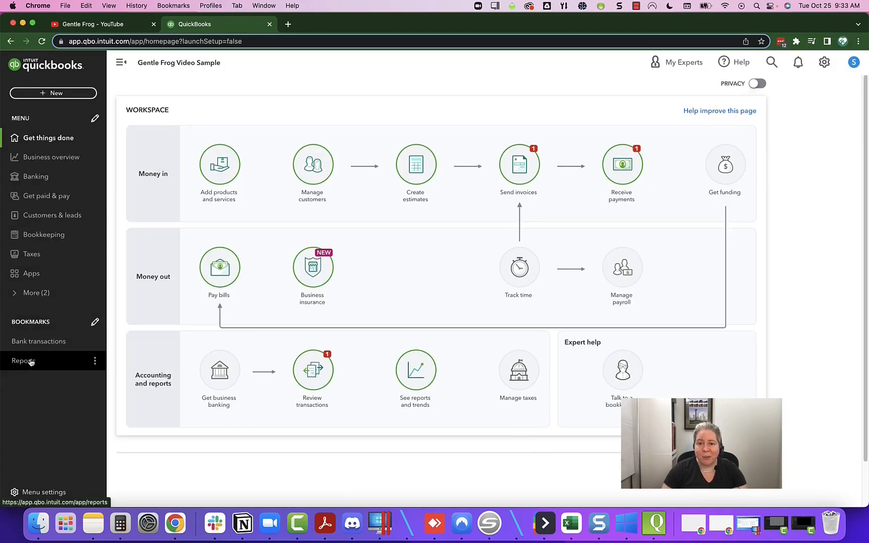
{"action": "mouse_move", "coordinate": [30, 363]}
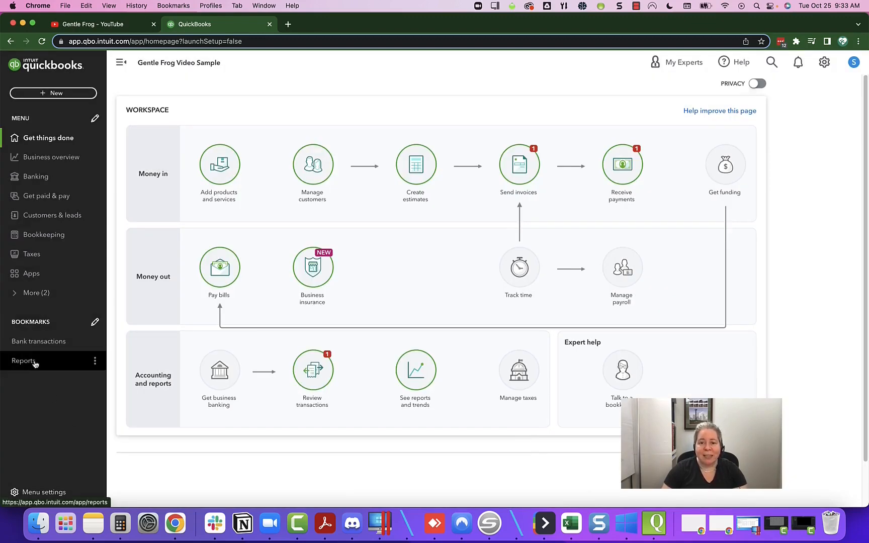
{"action": "left_click", "coordinate": [23, 361]}
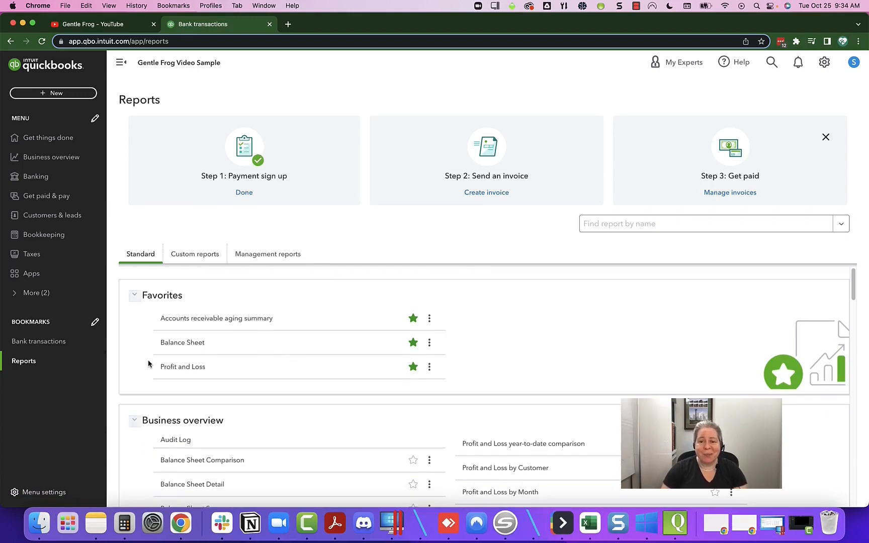
{"action": "mouse_move", "coordinate": [45, 196]}
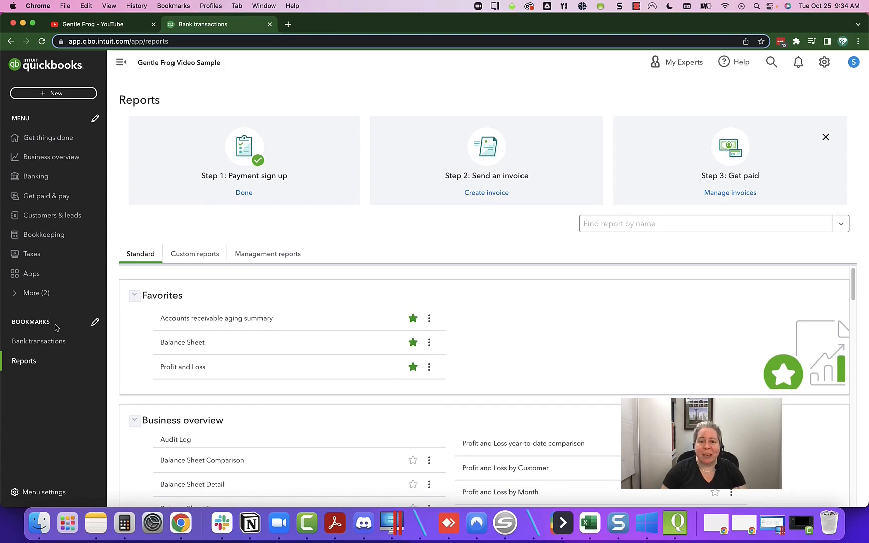
{"action": "mouse_move", "coordinate": [45, 138]}
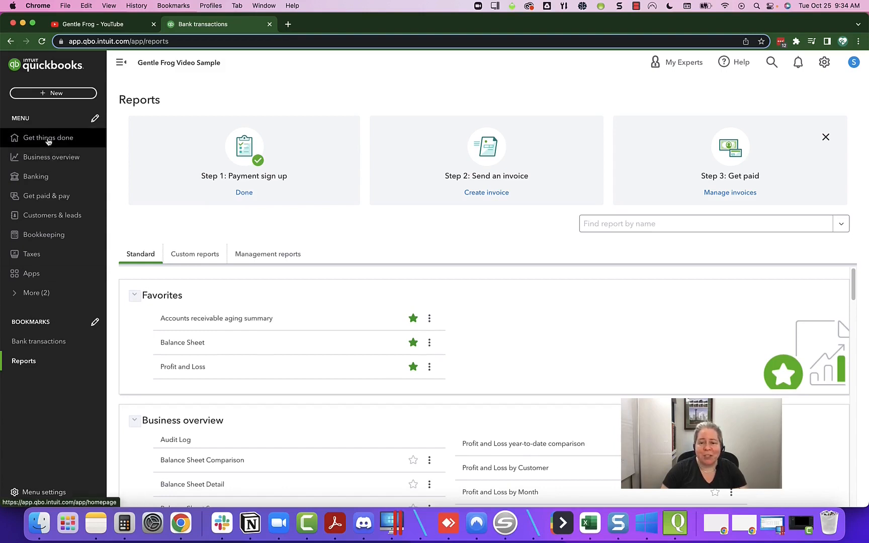
{"action": "left_click", "coordinate": [48, 138]}
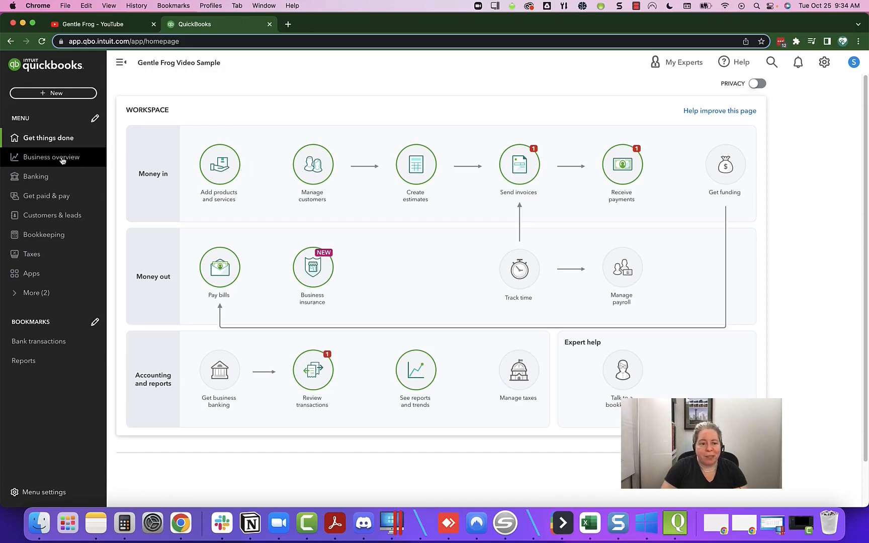
- On Business overview, set the Profitability card's period to This year (2022)
{"action": "left_click", "coordinate": [51, 157]}
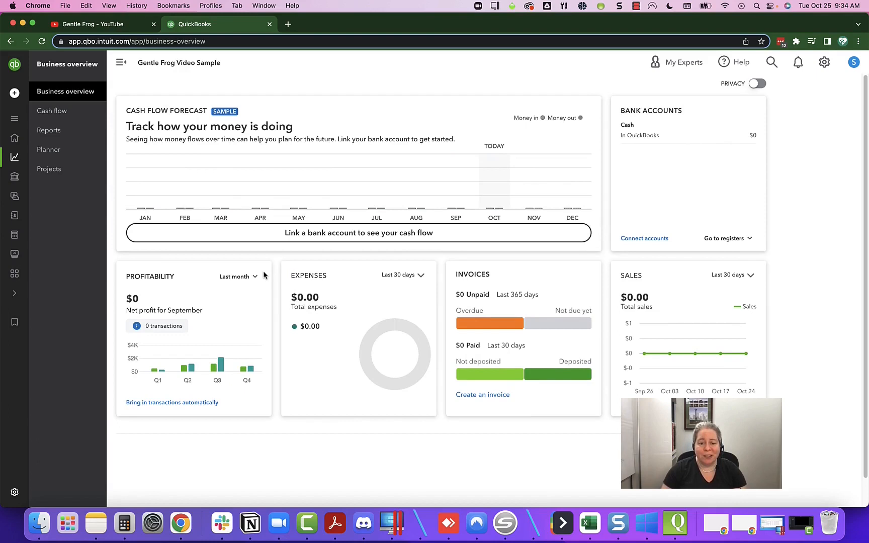
{"action": "left_click", "coordinate": [237, 276]}
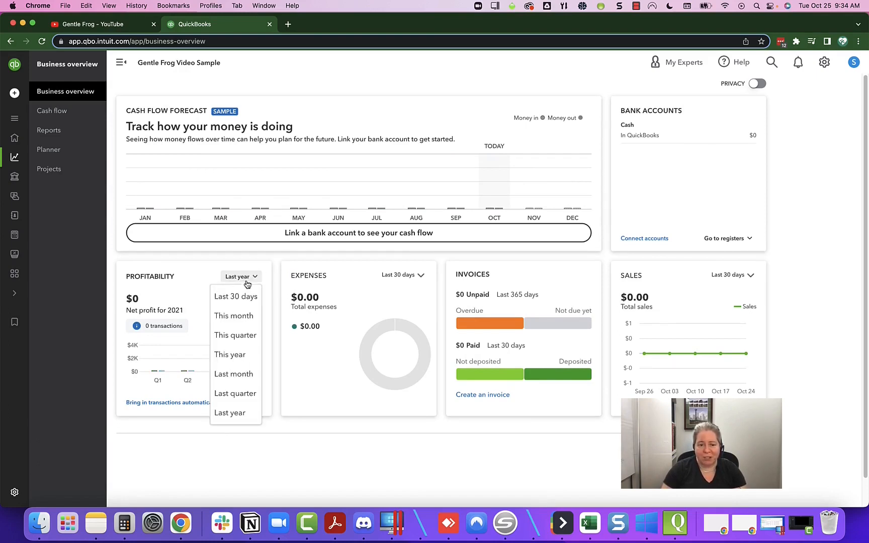
{"action": "left_click", "coordinate": [230, 354]}
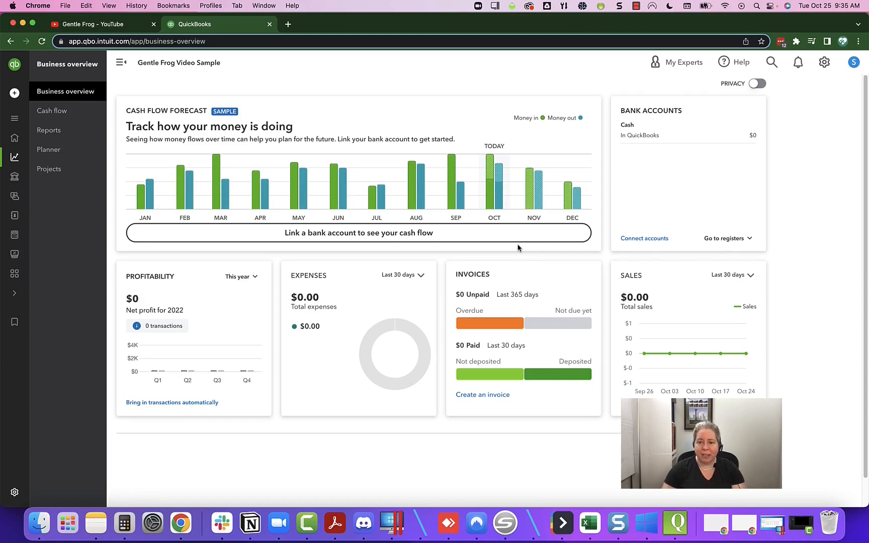
{"action": "left_click", "coordinate": [403, 275]}
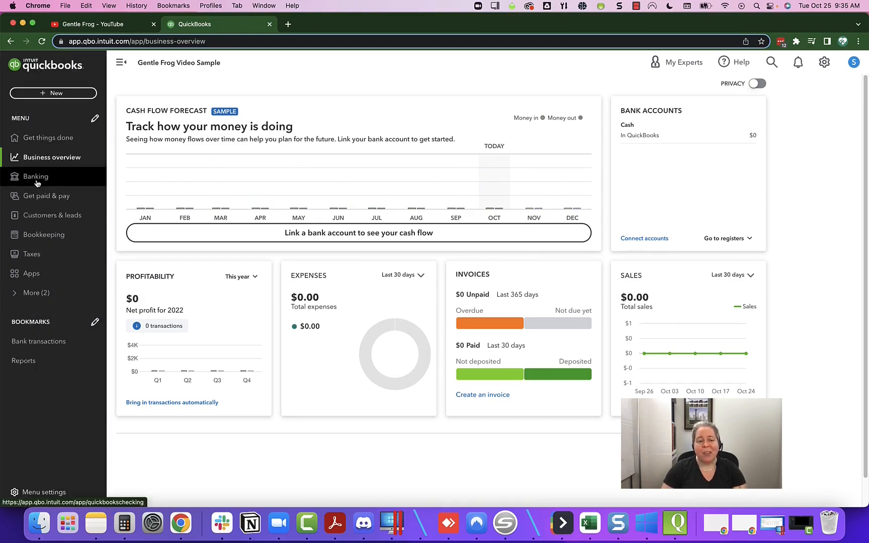
- Go to Banking showing QuickBooks Checking, then its PPP Center page
{"action": "left_click", "coordinate": [35, 177]}
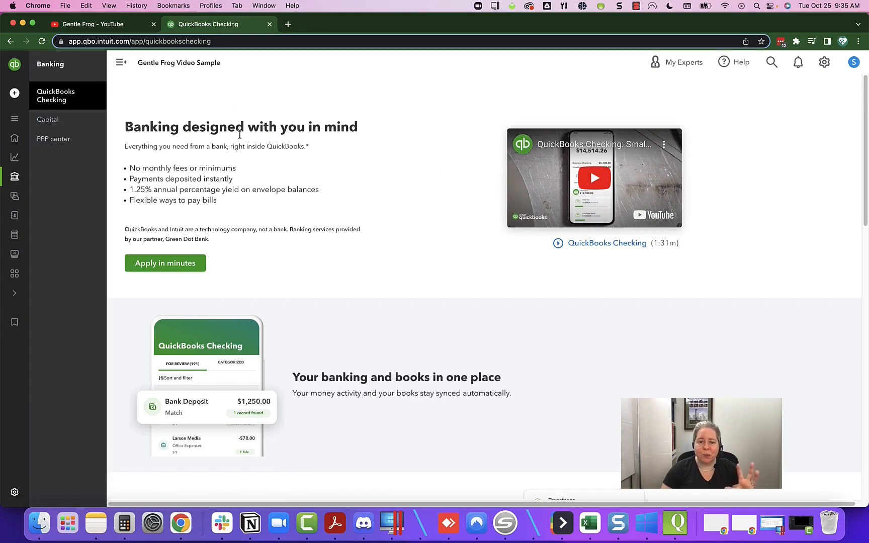
{"action": "mouse_move", "coordinate": [233, 143]}
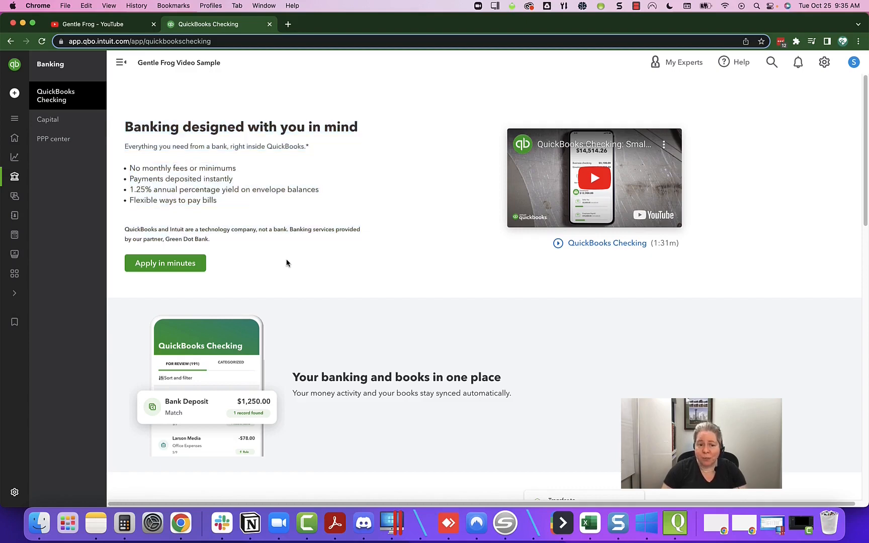
{"action": "mouse_move", "coordinate": [80, 105]}
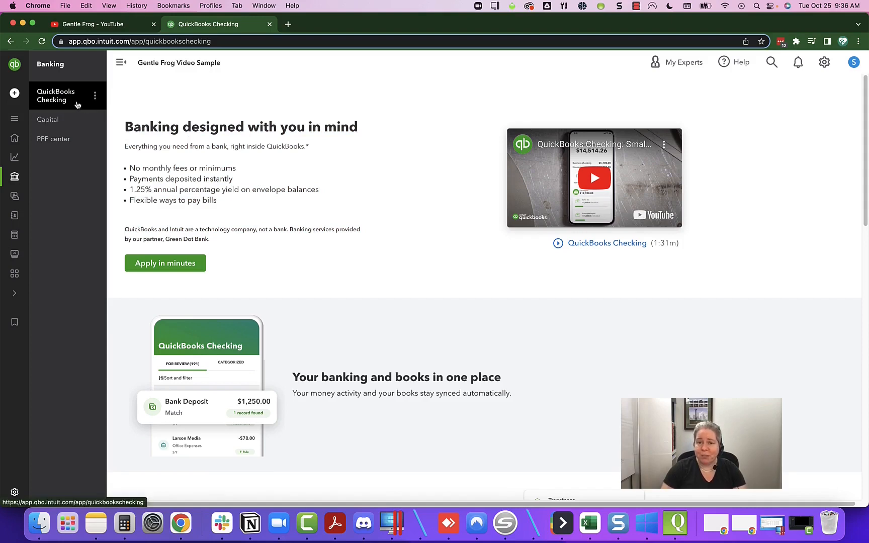
{"action": "mouse_move", "coordinate": [47, 118]}
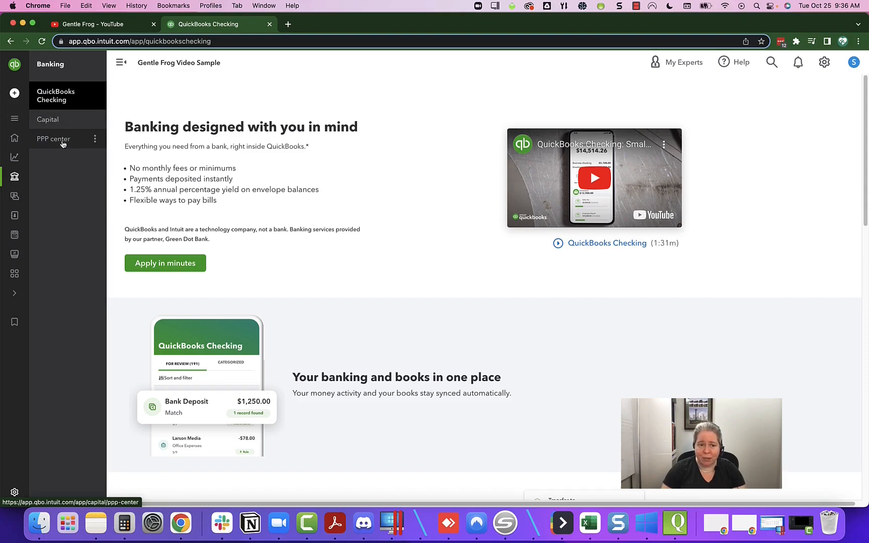
{"action": "left_click", "coordinate": [54, 139]}
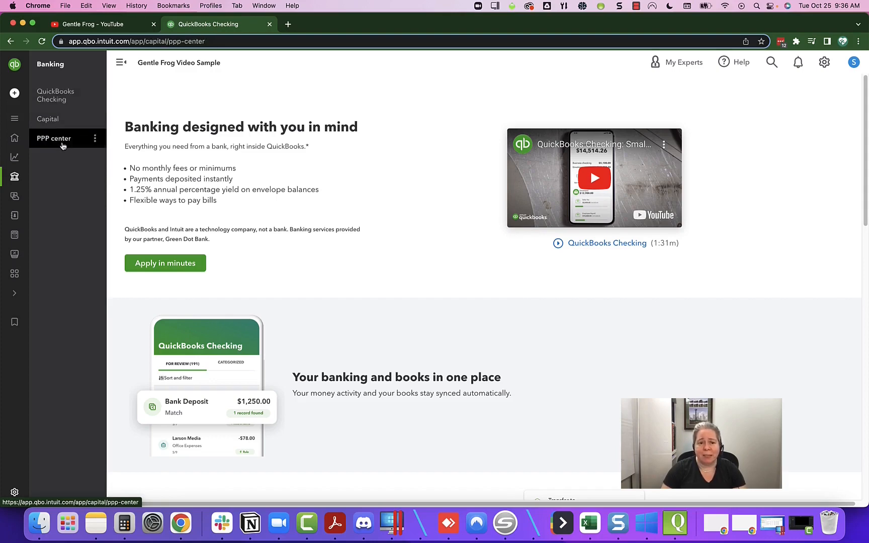
{"action": "left_click", "coordinate": [53, 138]}
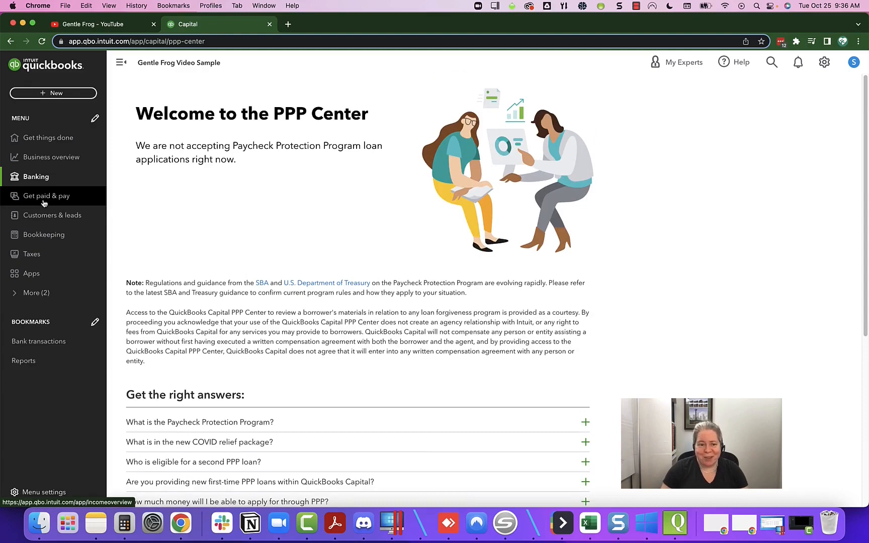
- View the Get paid & pay overview, then move on to Customers & leads
{"action": "left_click", "coordinate": [45, 197]}
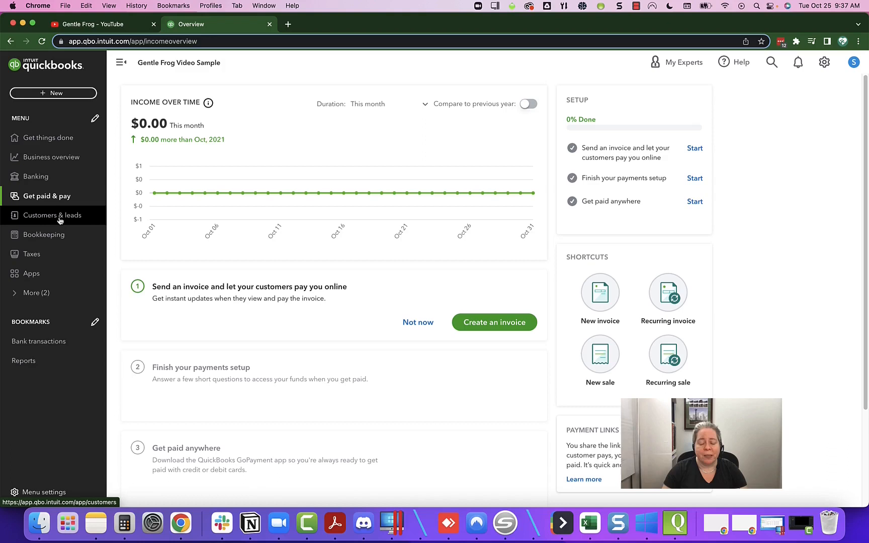
{"action": "left_click", "coordinate": [53, 215]}
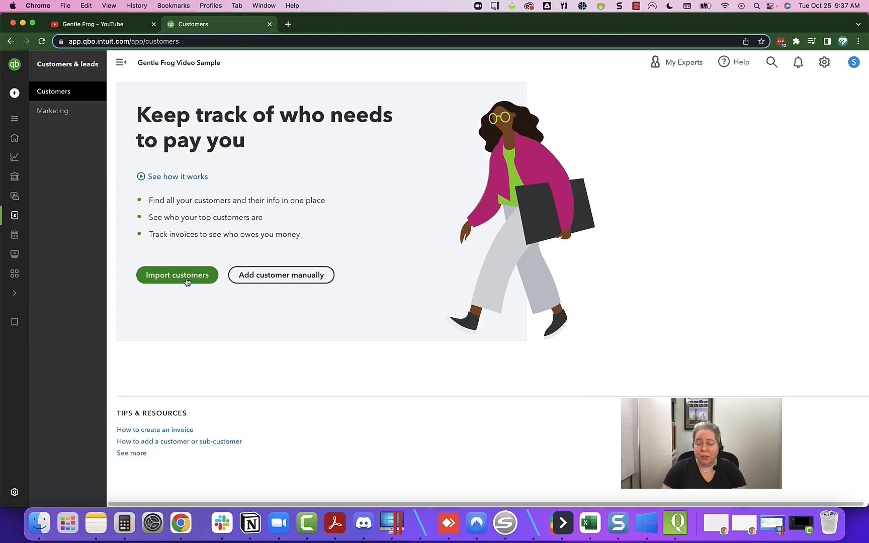
{"action": "mouse_move", "coordinate": [52, 110]}
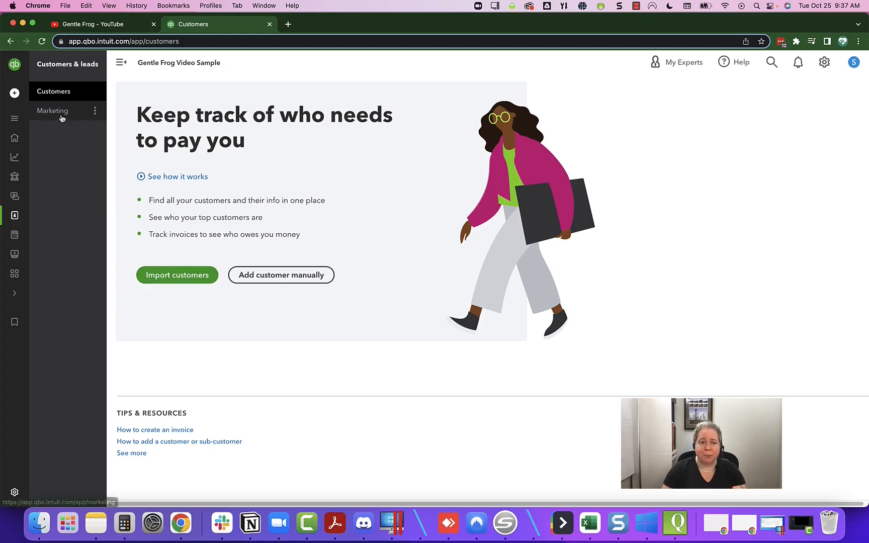
- View the Marketing page under Customers & leads
{"action": "left_click", "coordinate": [53, 111]}
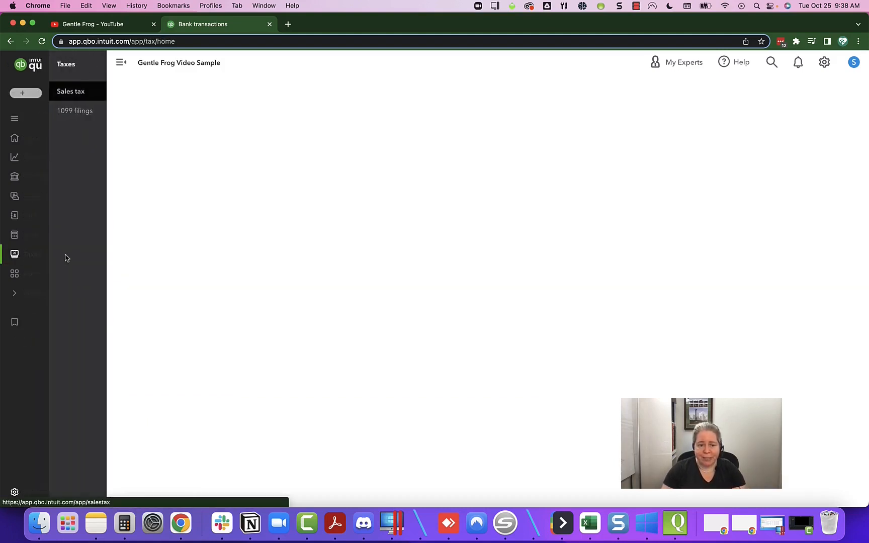
- View the Sales tax page, then follow 1099 filings to the IRS search results
{"action": "left_click", "coordinate": [71, 91]}
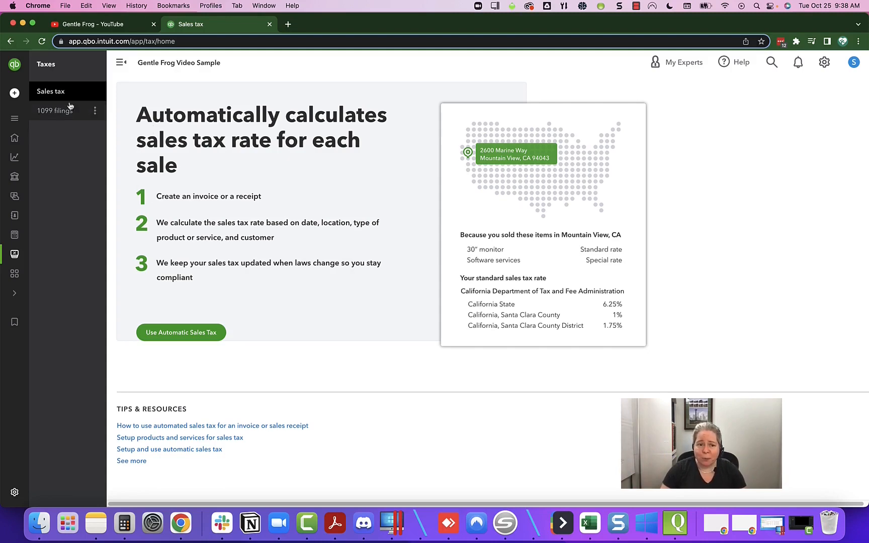
{"action": "left_click", "coordinate": [56, 110]}
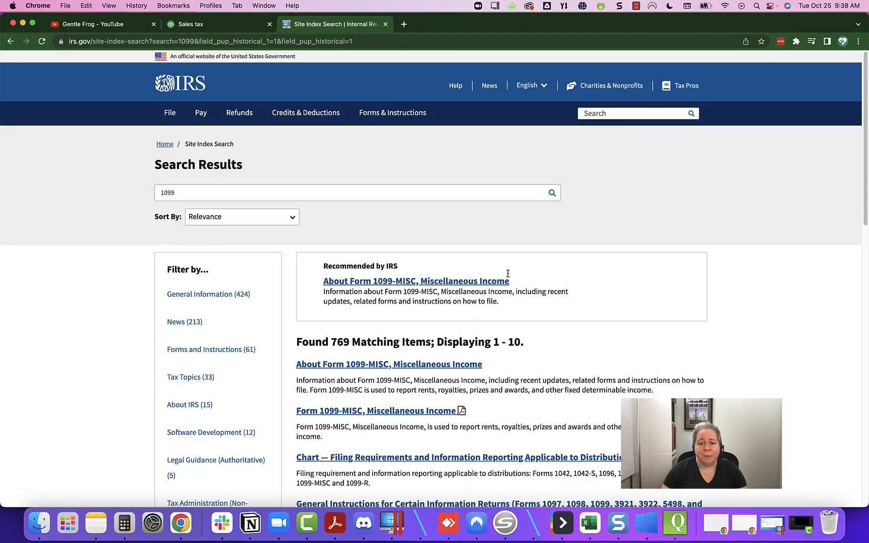
{"action": "mouse_move", "coordinate": [547, 371]}
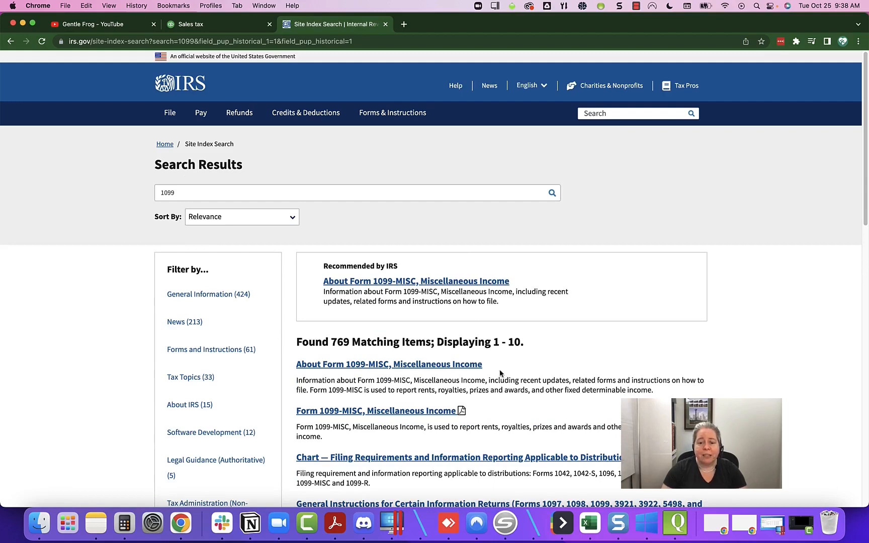
{"action": "mouse_move", "coordinate": [388, 374]}
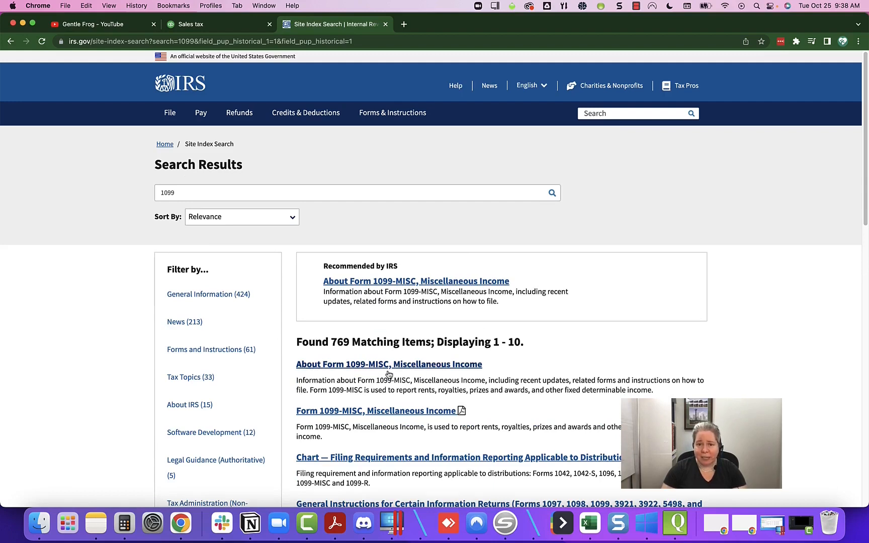
{"action": "mouse_move", "coordinate": [476, 332]}
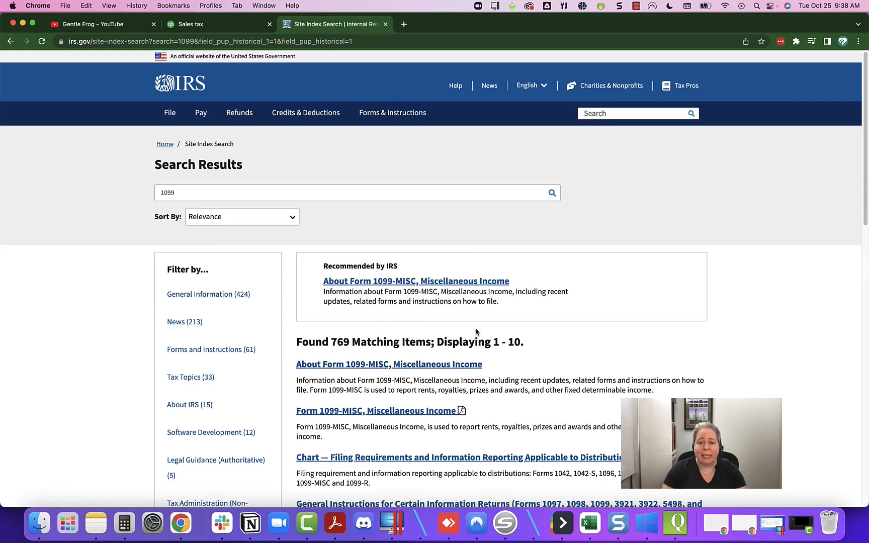
{"action": "mouse_move", "coordinate": [379, 216]}
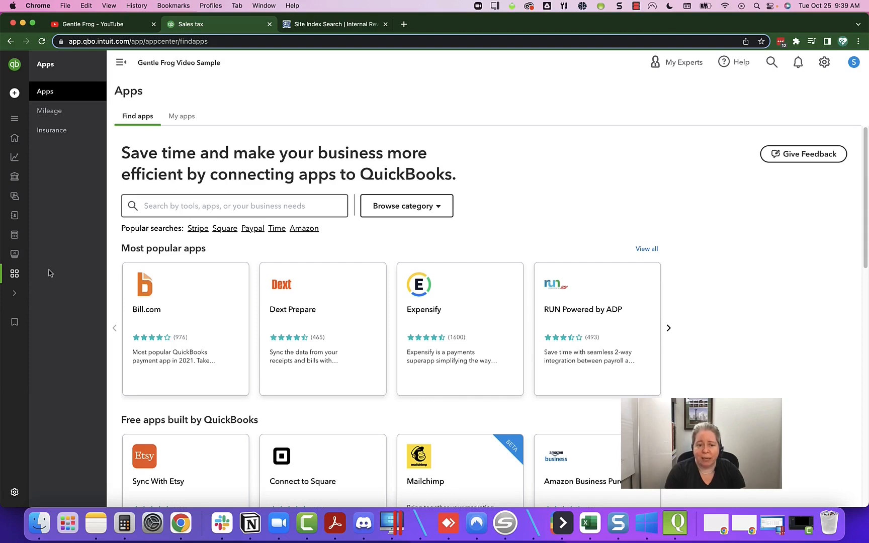
{"action": "mouse_move", "coordinate": [323, 310]}
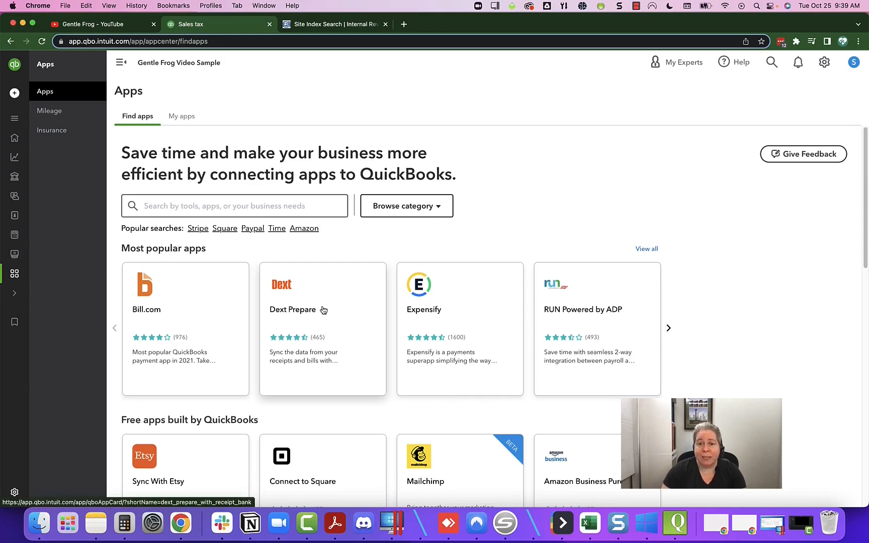
{"action": "mouse_move", "coordinate": [447, 331]}
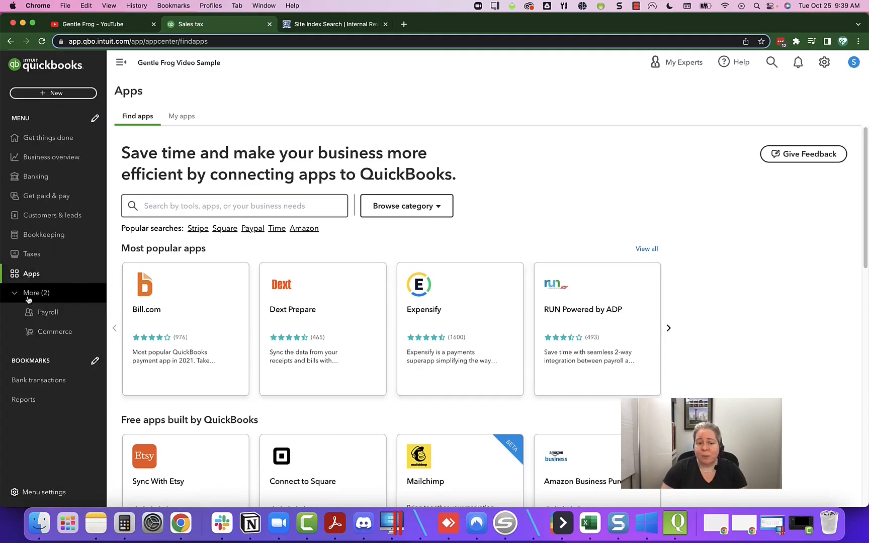
{"action": "mouse_move", "coordinate": [47, 311]}
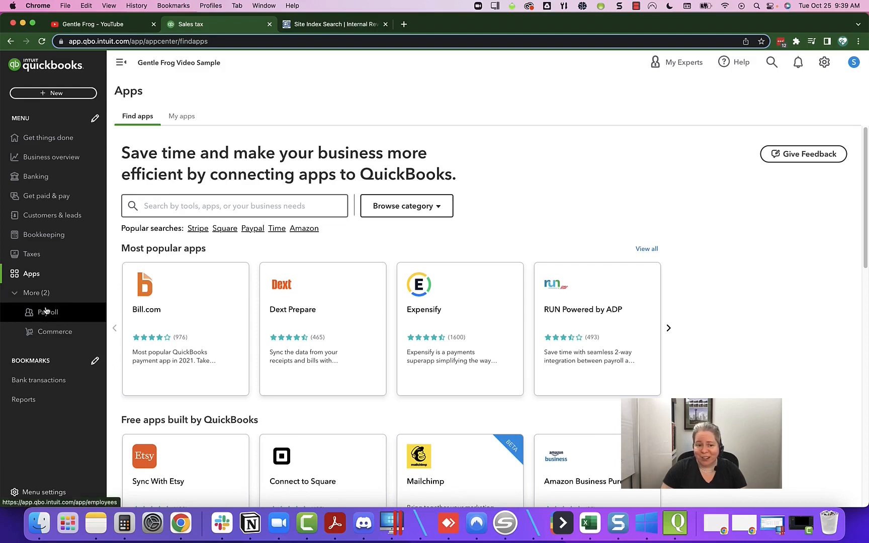
{"action": "mouse_move", "coordinate": [23, 400]}
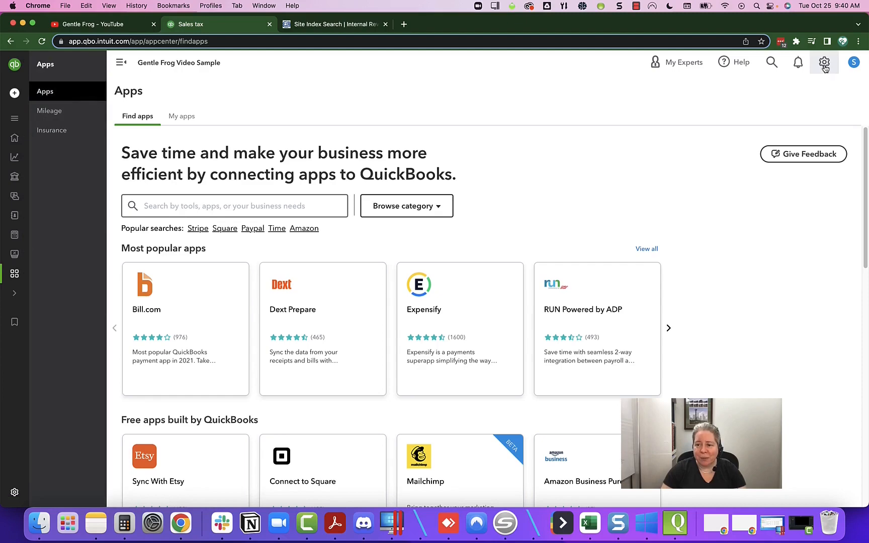
- From the gear menu, switch QuickBooks to Accountant view
{"action": "left_click", "coordinate": [825, 62]}
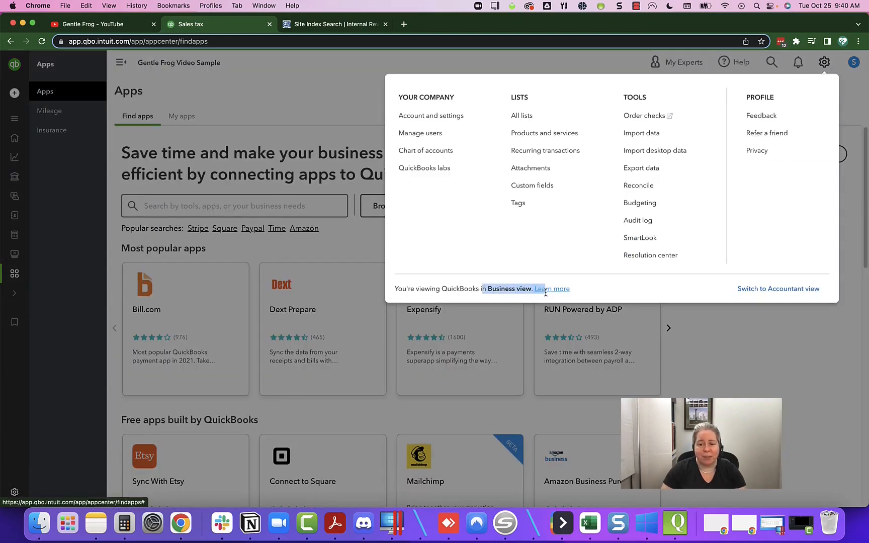
{"action": "mouse_move", "coordinate": [778, 289]}
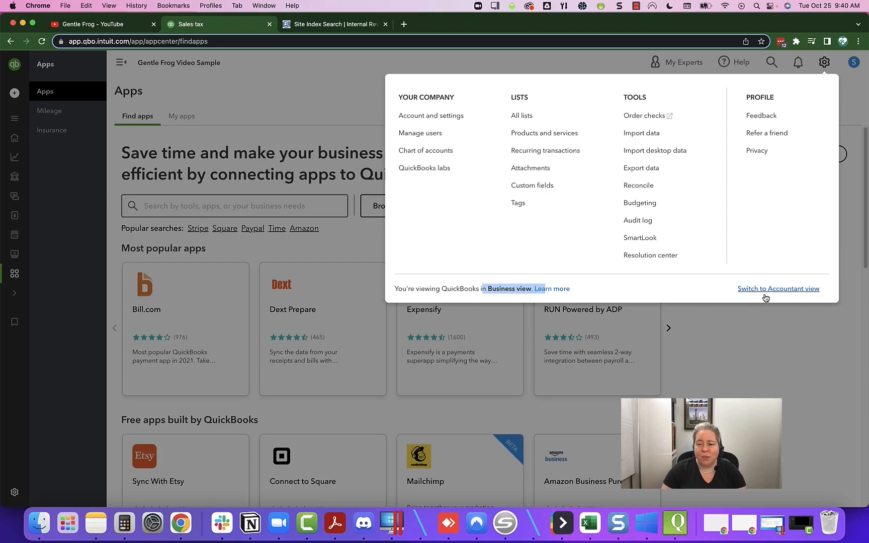
{"action": "left_click", "coordinate": [779, 289]}
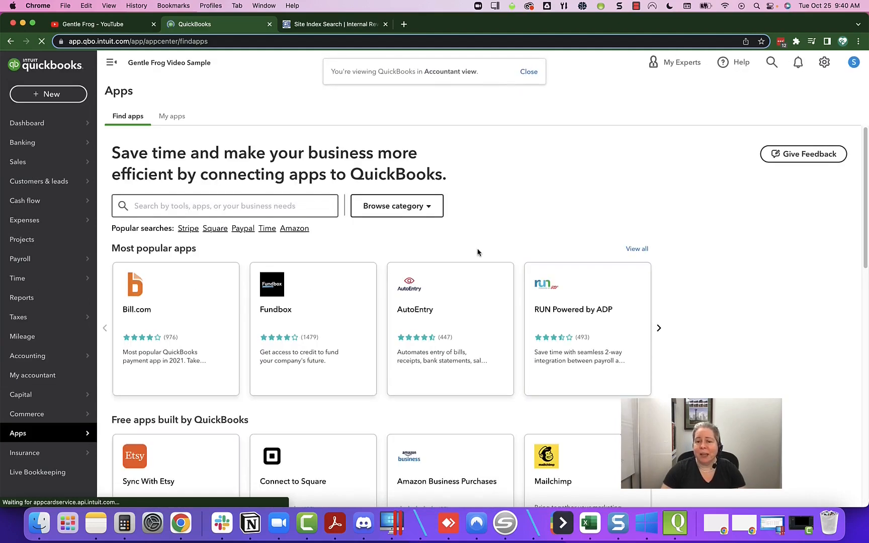
{"action": "mouse_move", "coordinate": [17, 278]}
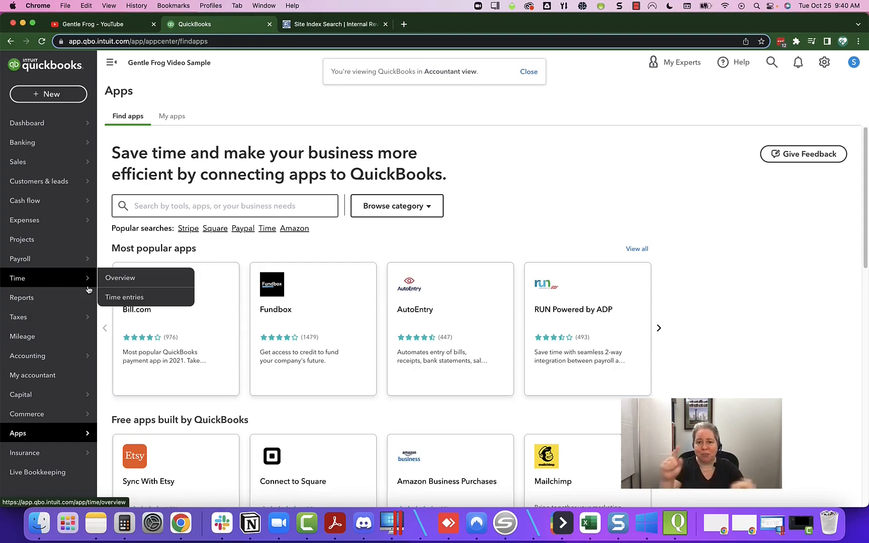
{"action": "mouse_move", "coordinate": [22, 143]}
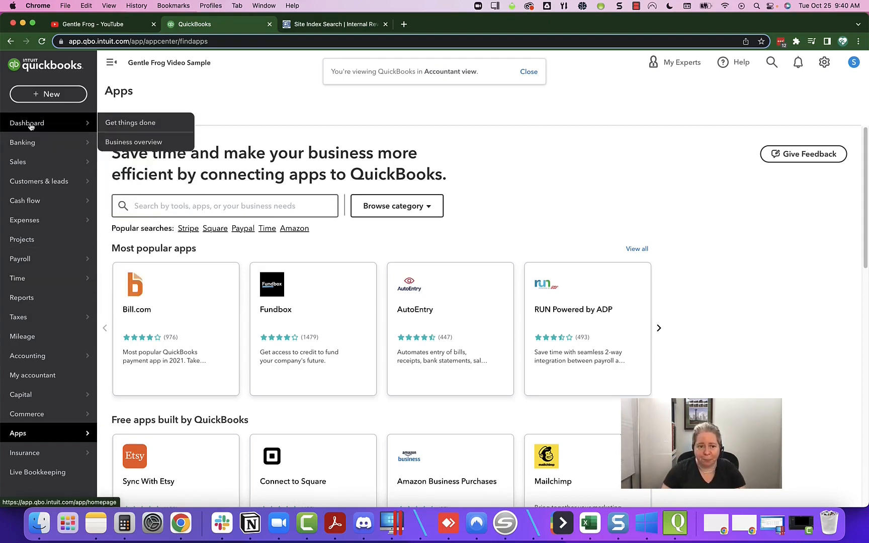
- Go to the Dashboard and show its Business overview of expenses, invoices, bank accounts and sales
{"action": "left_click", "coordinate": [27, 123]}
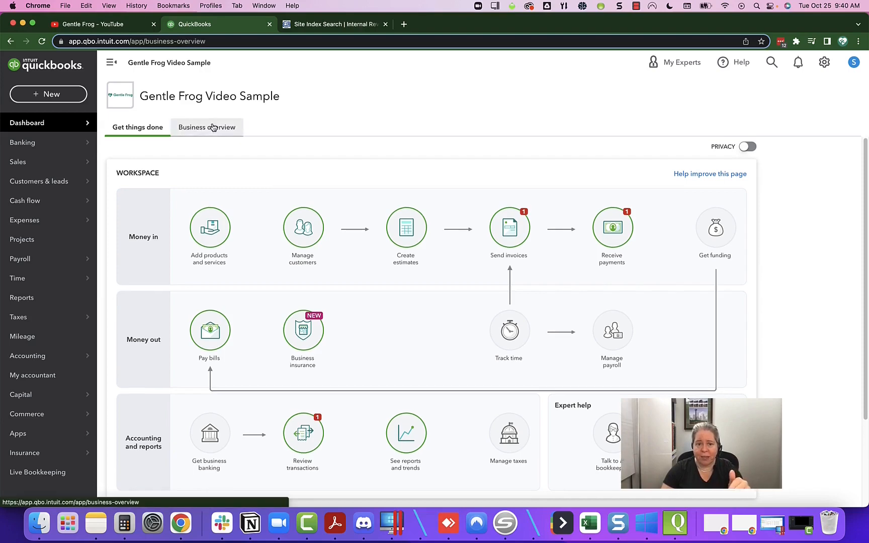
{"action": "left_click", "coordinate": [207, 127]}
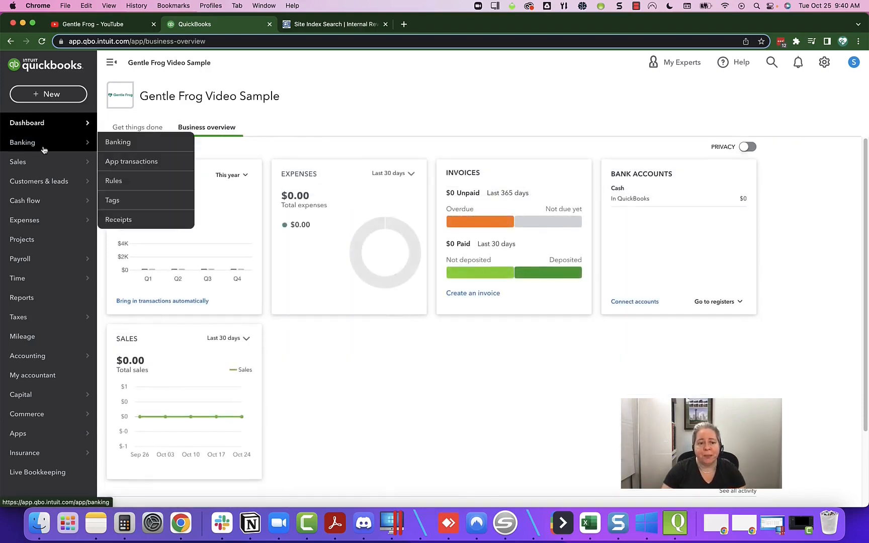
- Go to the Banking page prompting to connect an account or upload transactions
{"action": "left_click", "coordinate": [118, 142]}
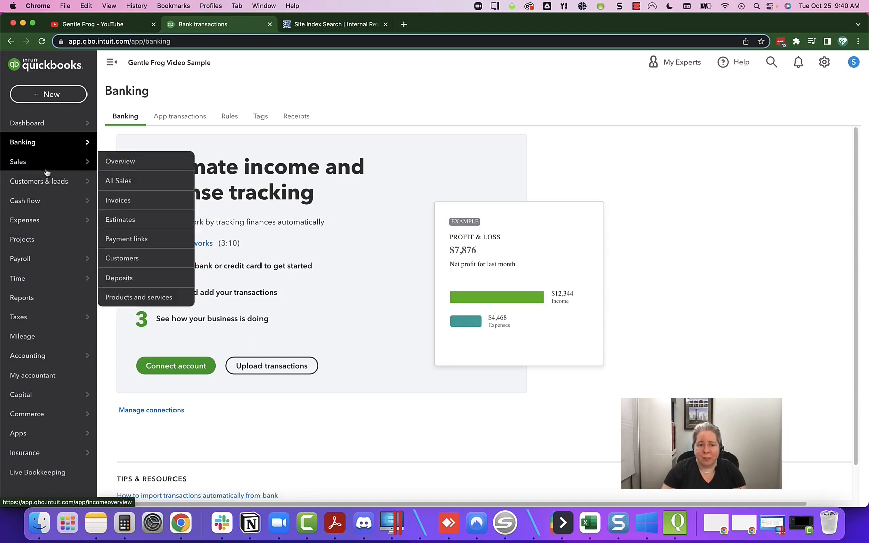
{"action": "mouse_move", "coordinate": [134, 161]}
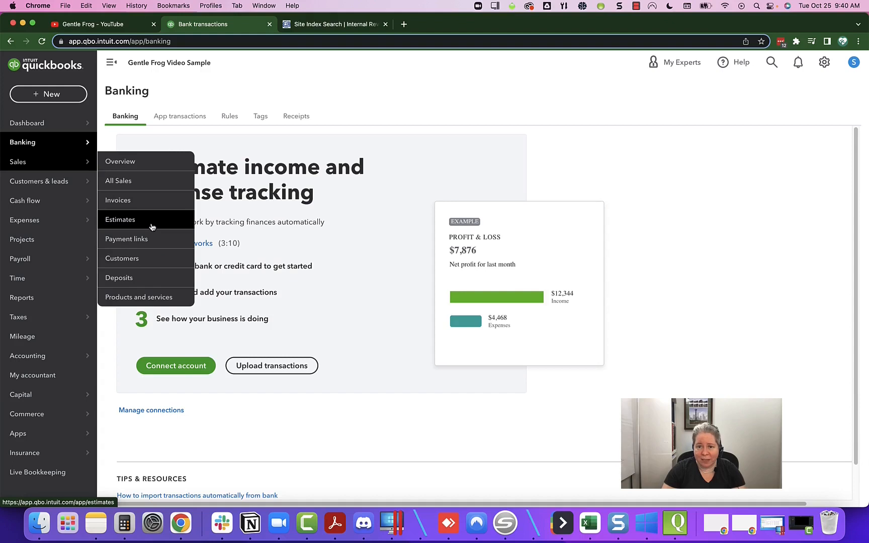
{"action": "mouse_move", "coordinate": [39, 181]}
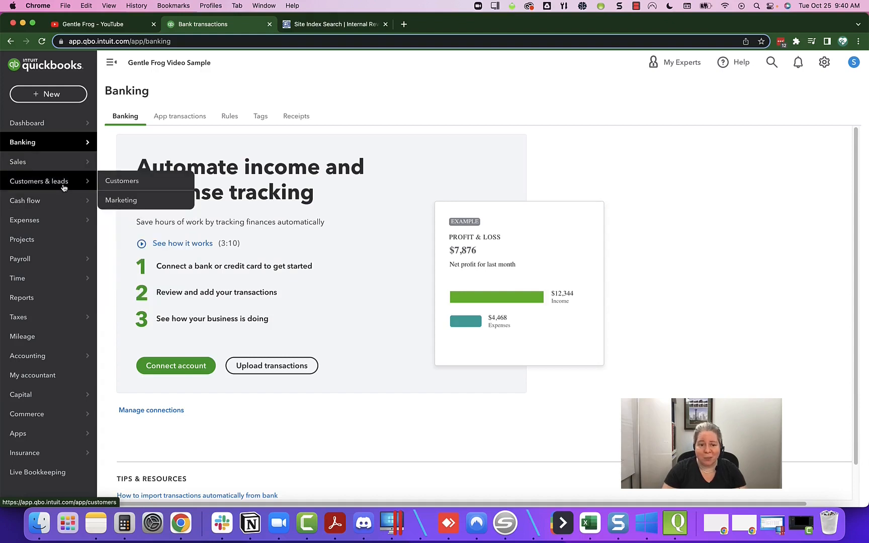
{"action": "mouse_move", "coordinate": [24, 220]}
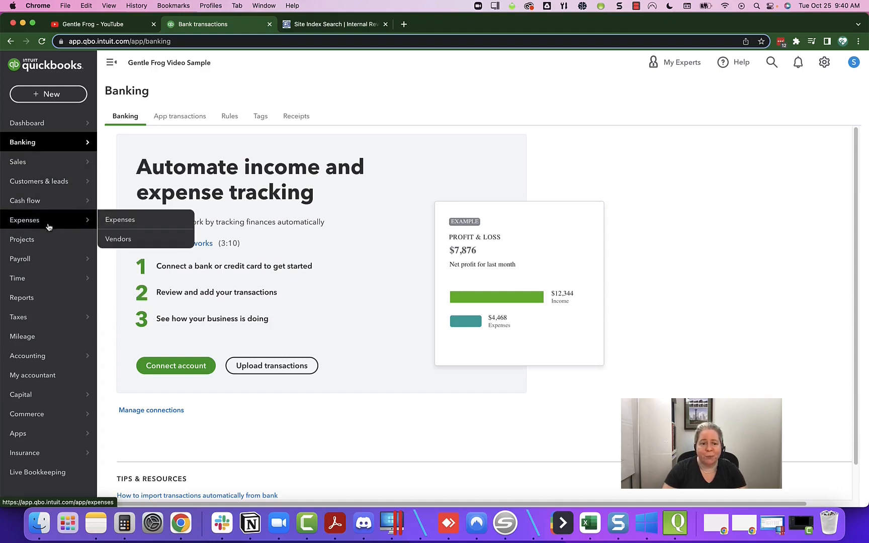
{"action": "mouse_move", "coordinate": [46, 242]}
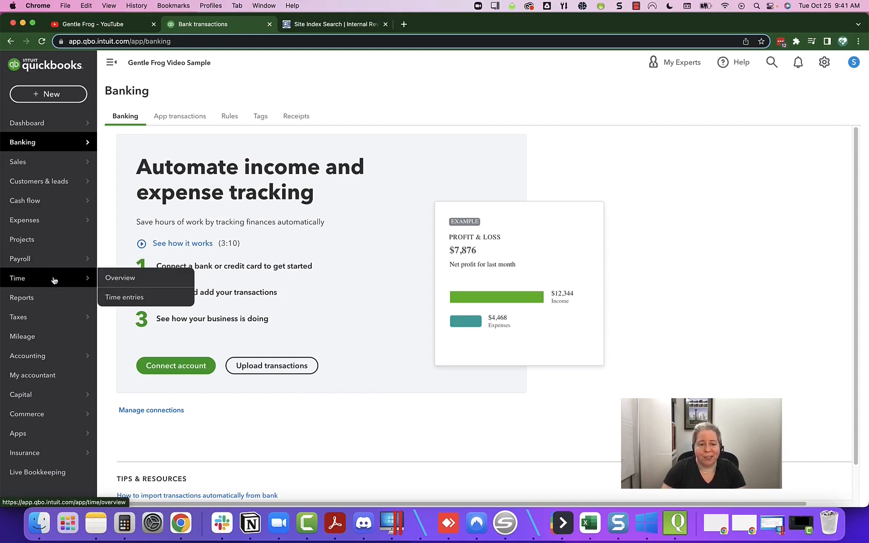
{"action": "mouse_move", "coordinate": [37, 306]}
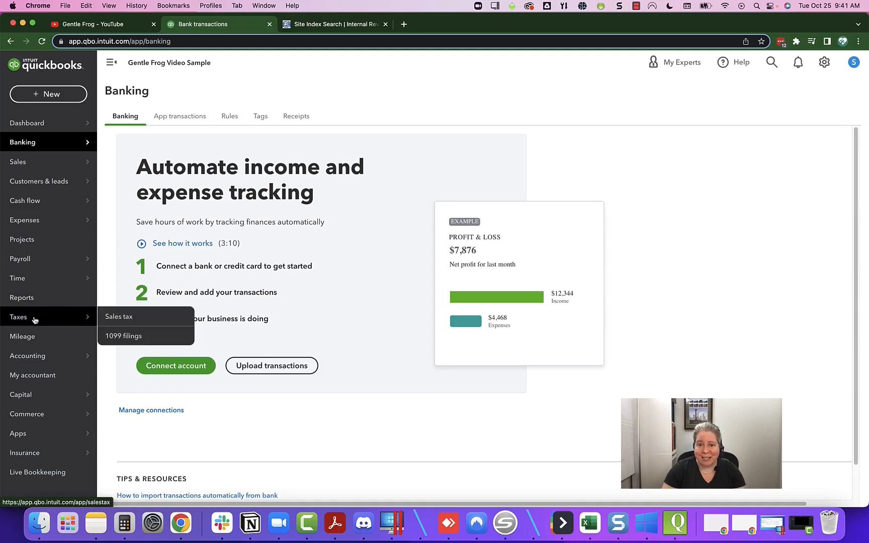
{"action": "mouse_move", "coordinate": [23, 336]}
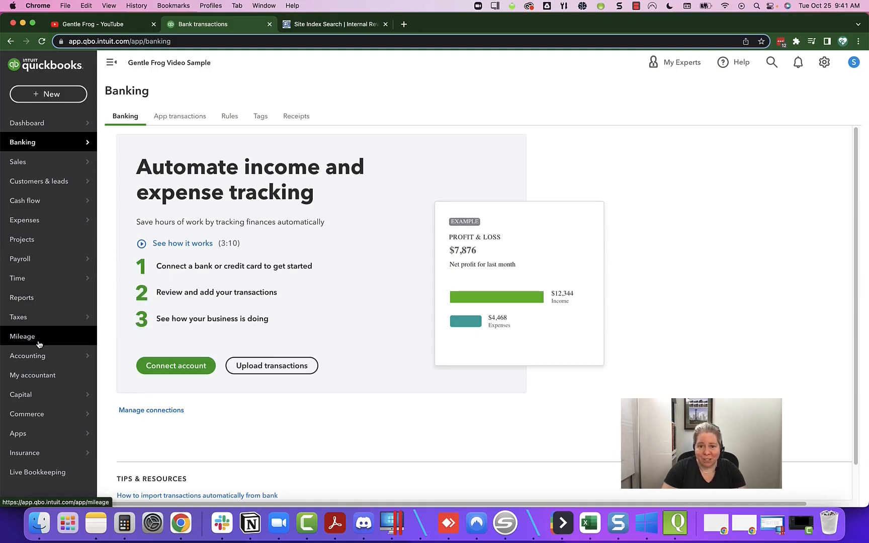
- Go to the Mileage page offering automatic tracking or adding a trip manually
{"action": "left_click", "coordinate": [23, 336]}
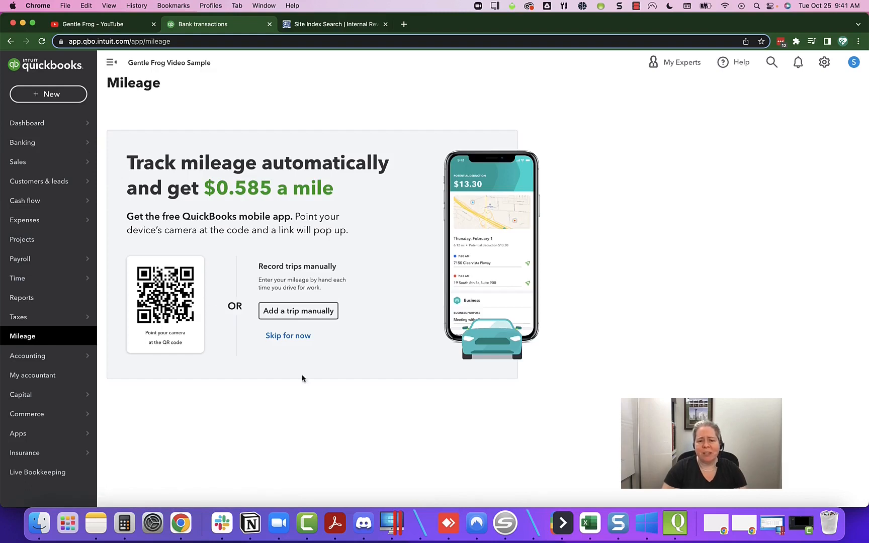
{"action": "mouse_move", "coordinate": [310, 400]}
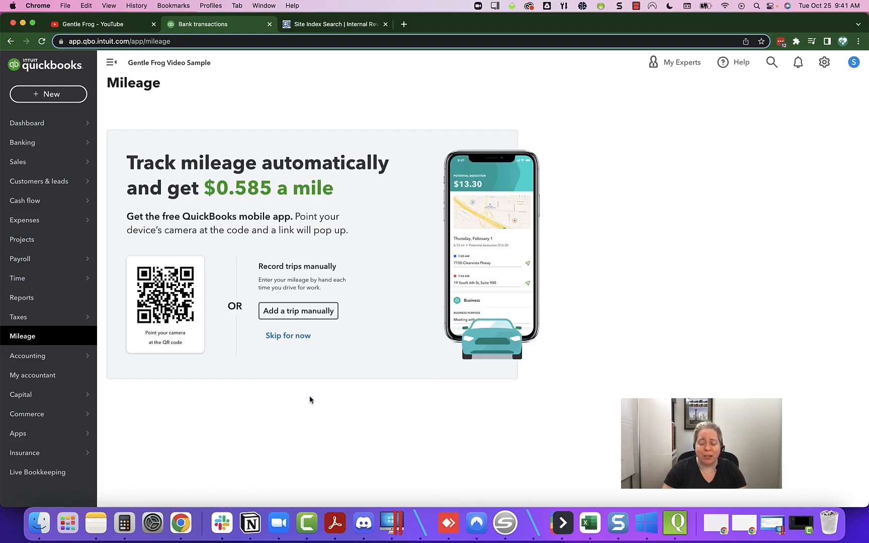
{"action": "mouse_move", "coordinate": [329, 398]}
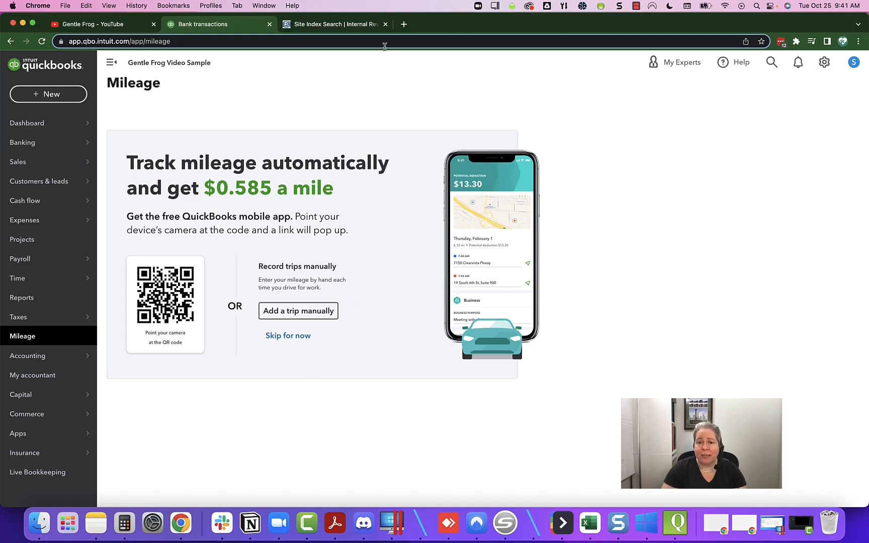
- Search Google for MileIQ in a new tab, then return to the QuickBooks tab
{"action": "type", "text": "mile"}
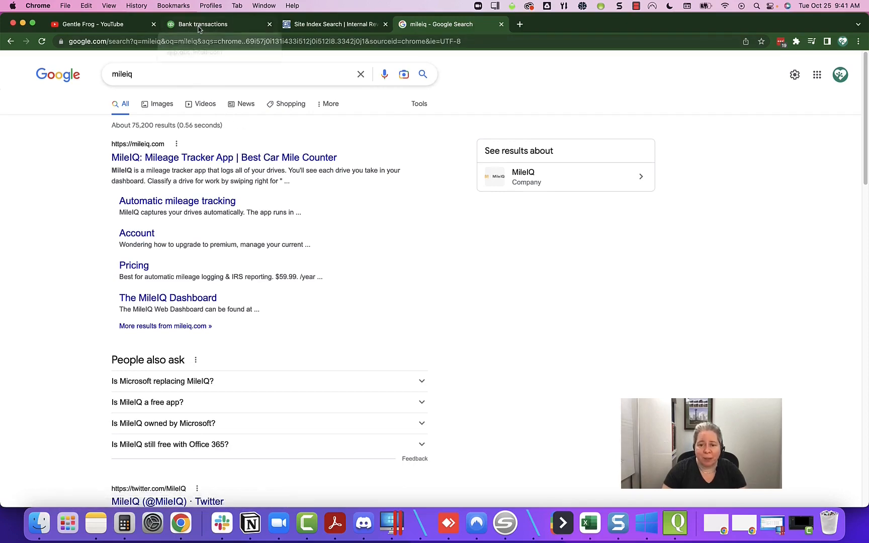
{"action": "left_click", "coordinate": [202, 25]}
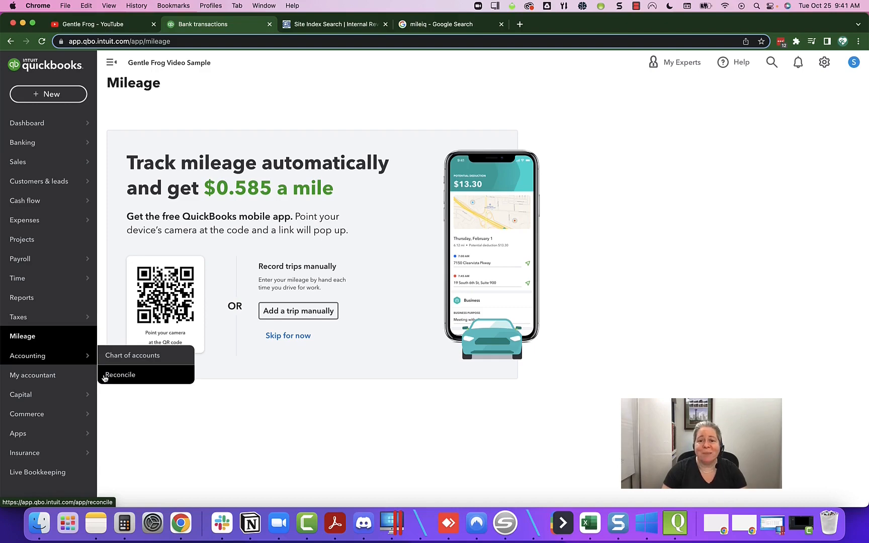
{"action": "mouse_move", "coordinate": [64, 377]}
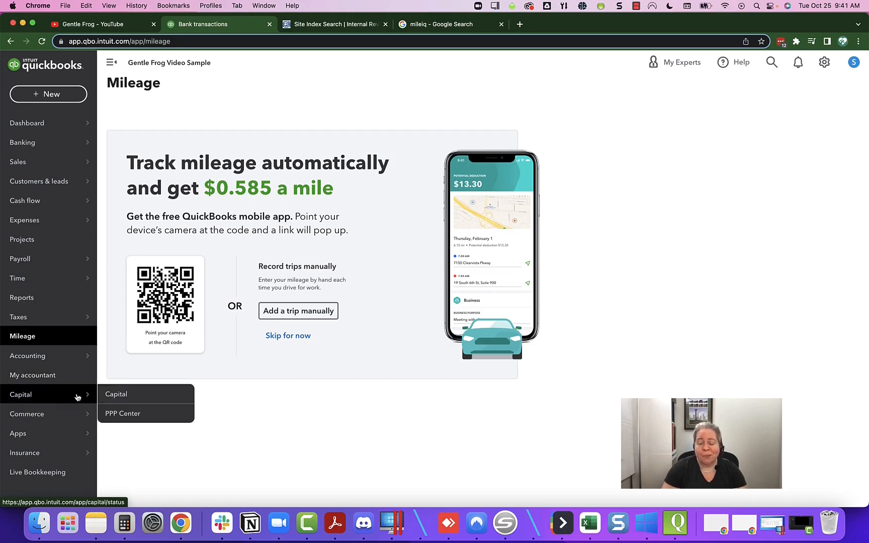
{"action": "mouse_move", "coordinate": [26, 415]}
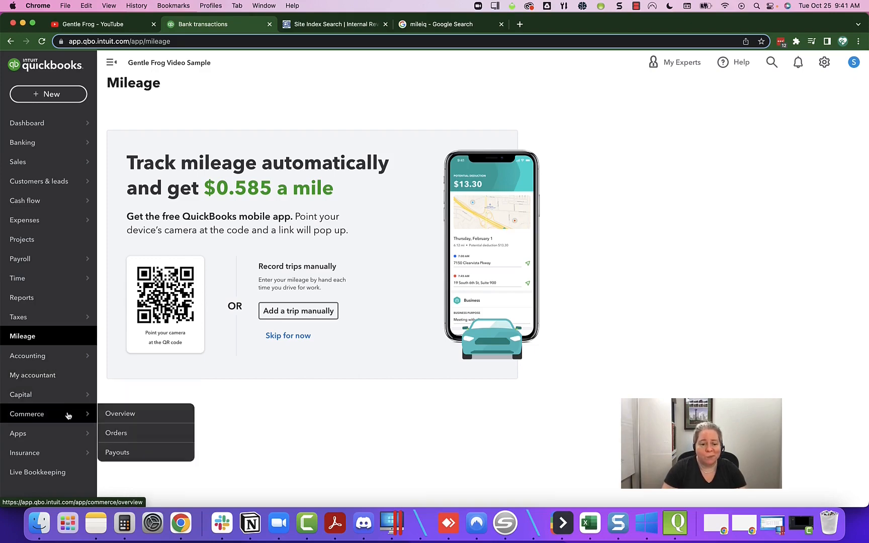
{"action": "mouse_move", "coordinate": [18, 434]}
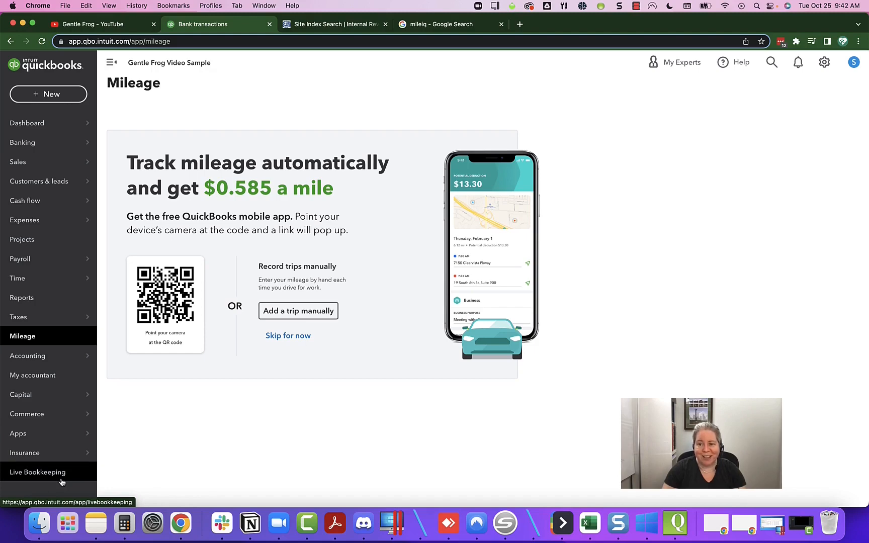
{"action": "mouse_move", "coordinate": [26, 122]}
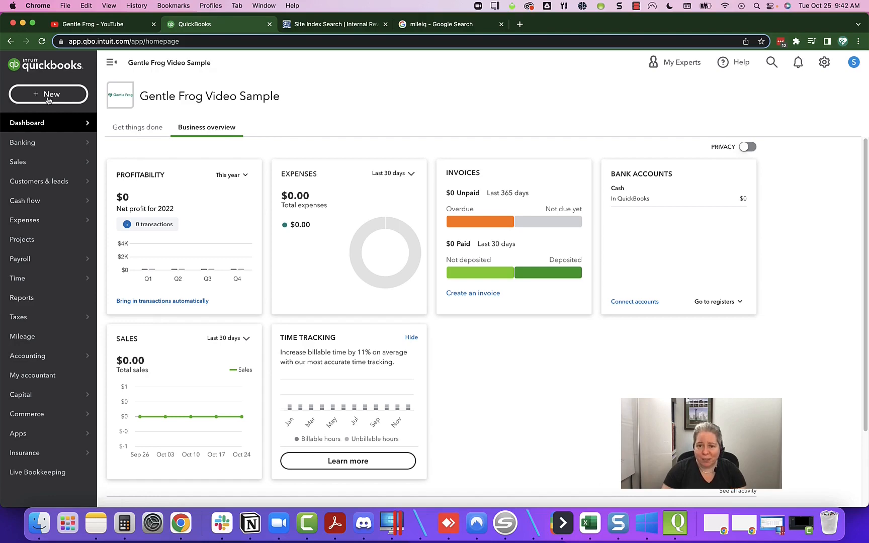
{"action": "left_click", "coordinate": [48, 95]}
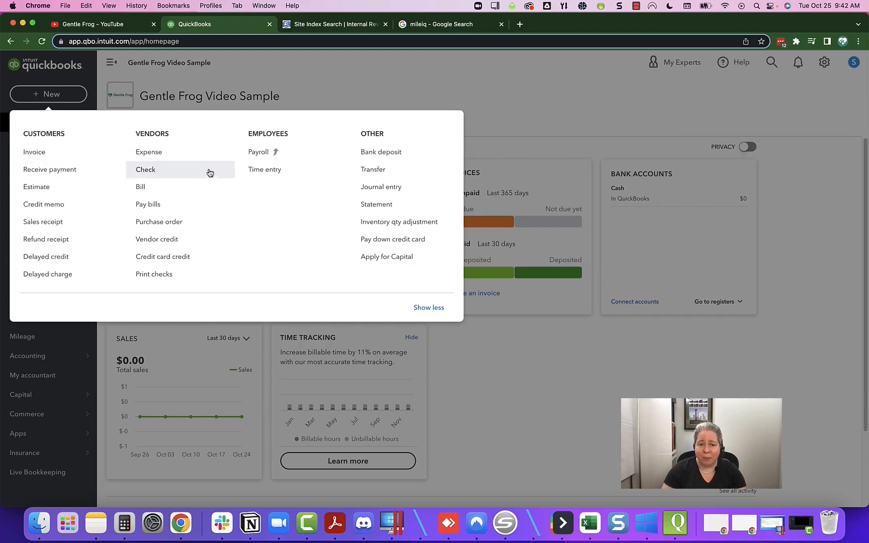
{"action": "mouse_move", "coordinate": [381, 187]}
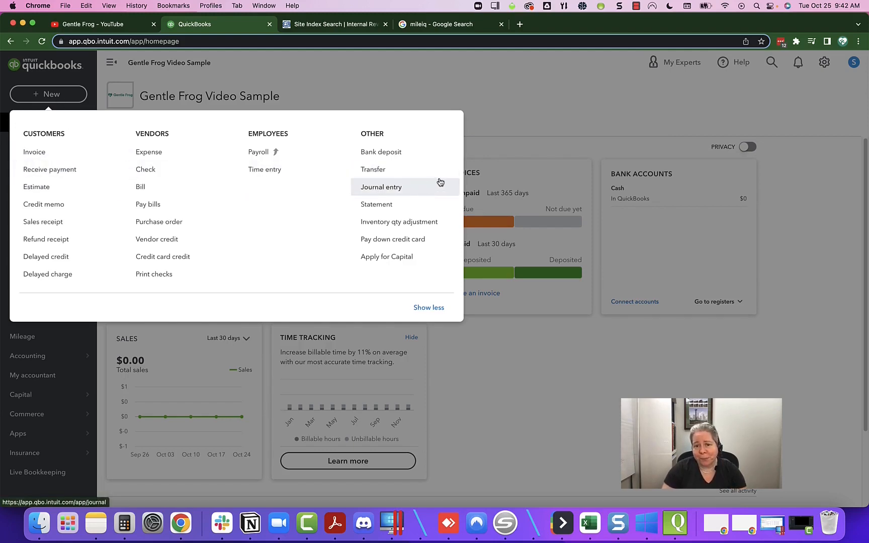
{"action": "left_click", "coordinate": [519, 91]}
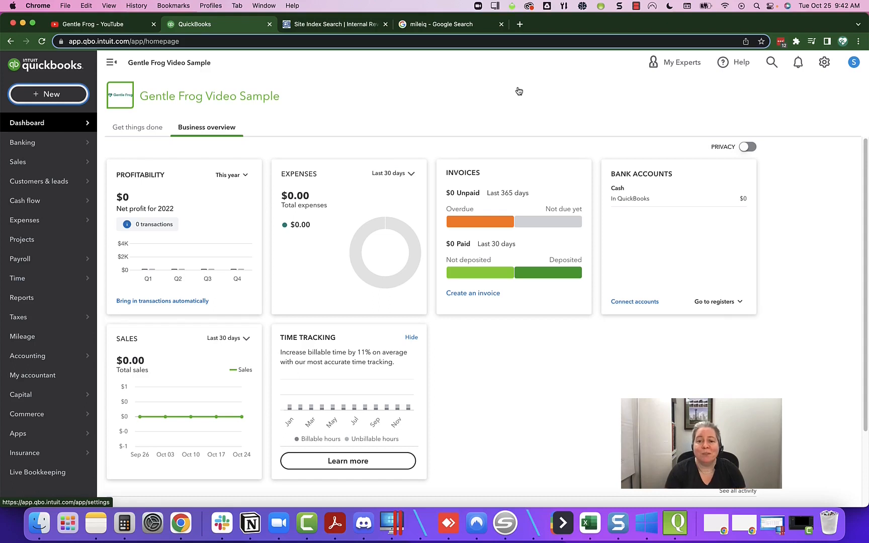
{"action": "mouse_move", "coordinate": [825, 63]}
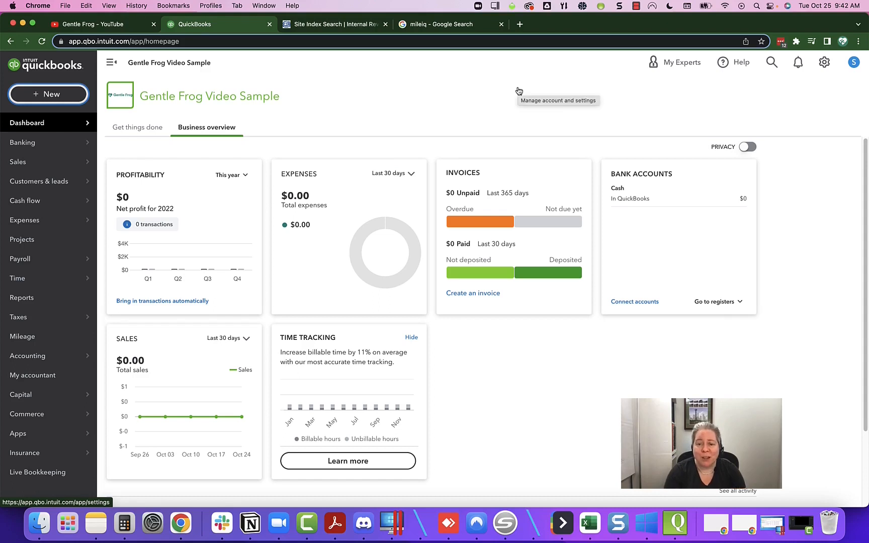